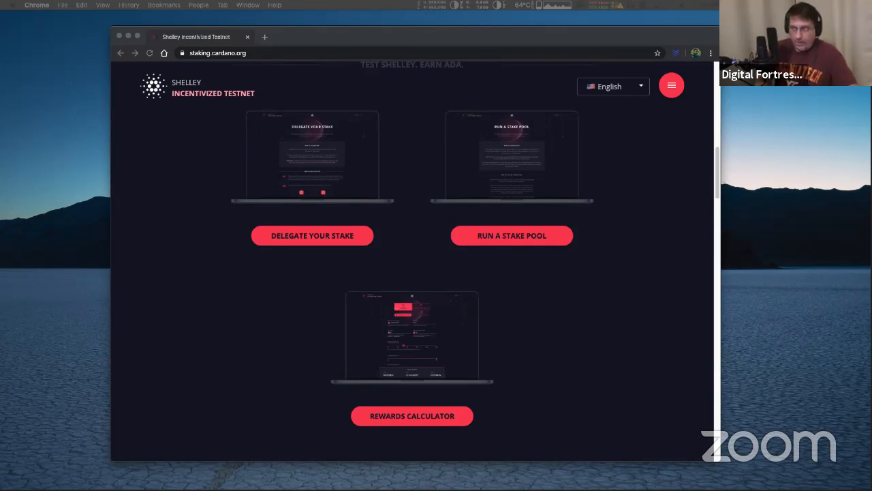
mouse_move(349, 150)
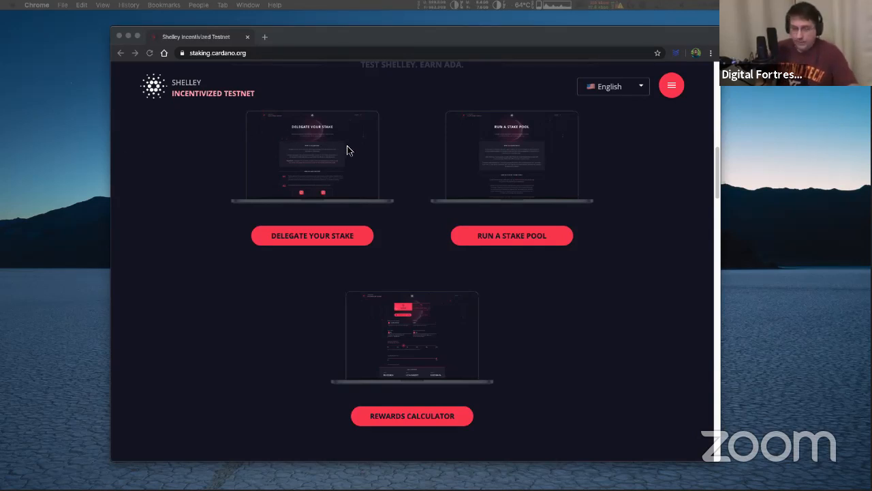
mouse_move(384, 182)
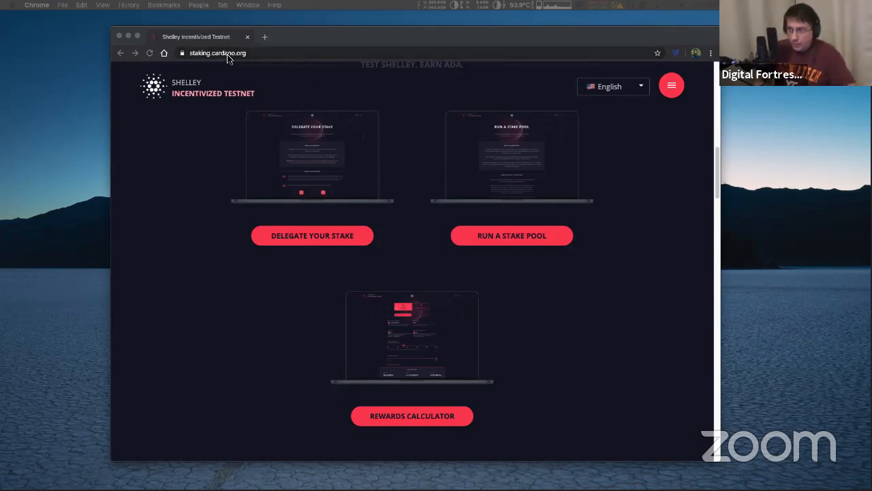
mouse_move(309, 314)
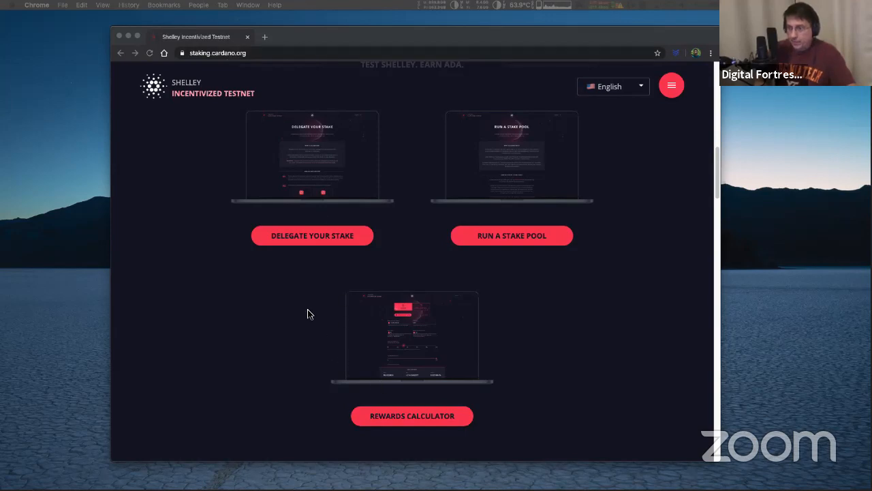
Step: Scroll the Shelley testnet site and open the Delegate Your Stake page
scroll(up, 3)
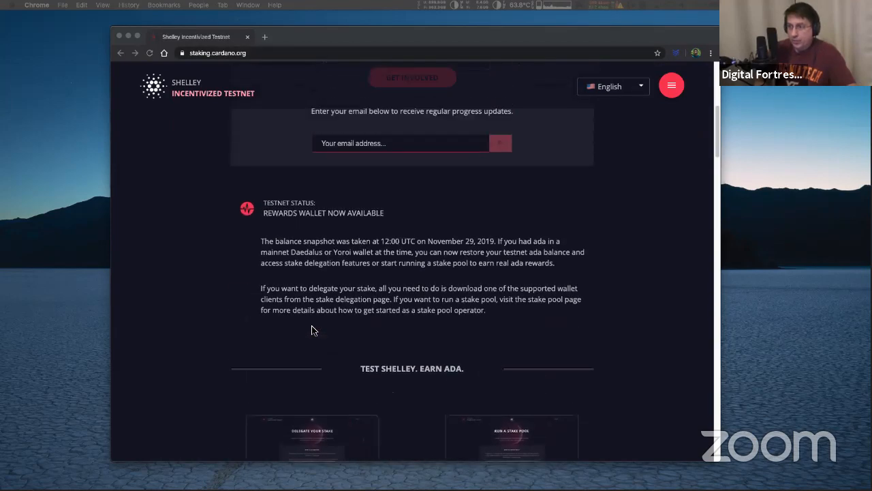
scroll(up, 3)
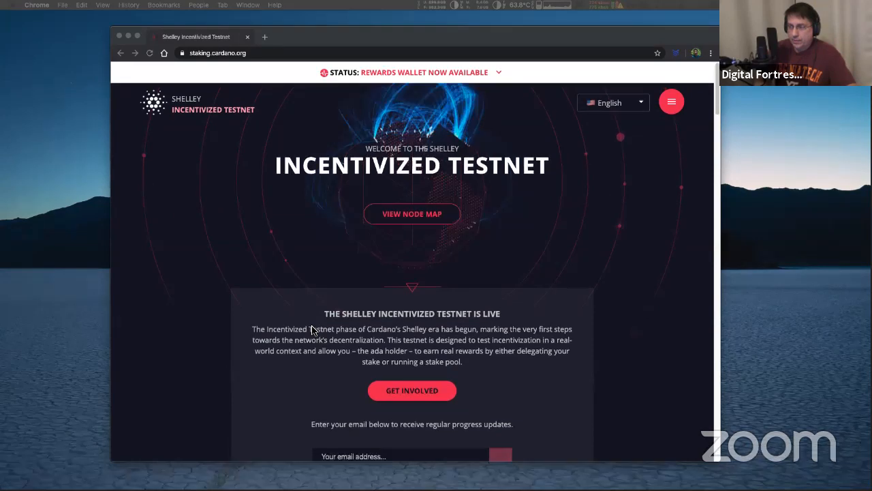
scroll(down, 3)
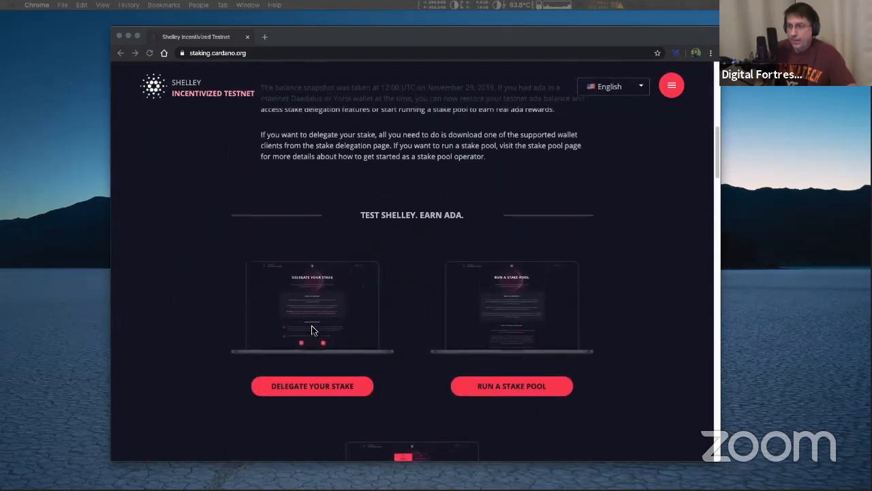
scroll(down, 3)
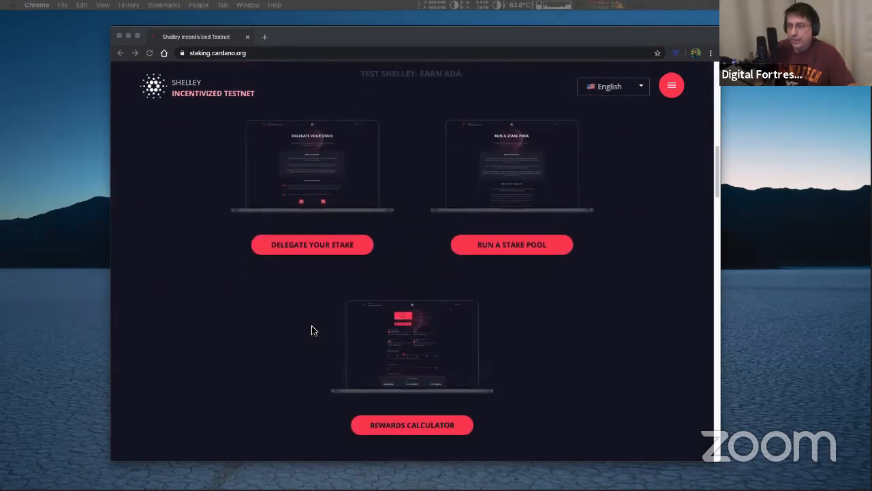
scroll(down, 3)
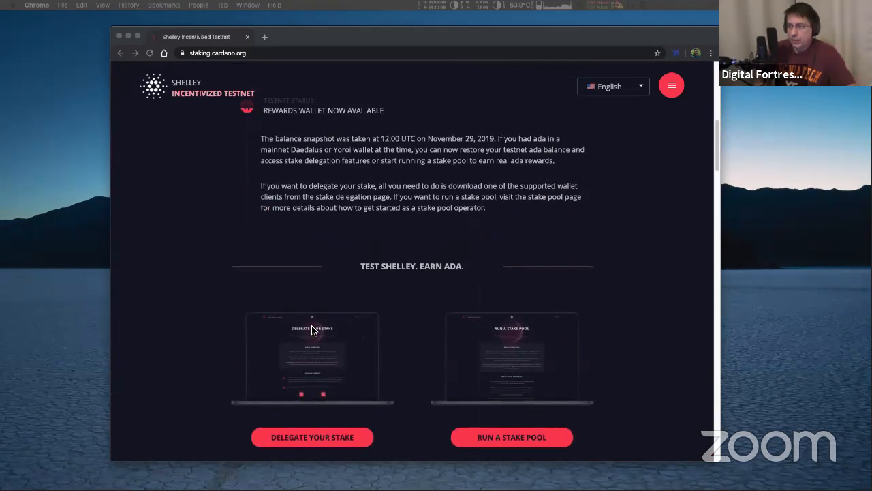
scroll(down, 3)
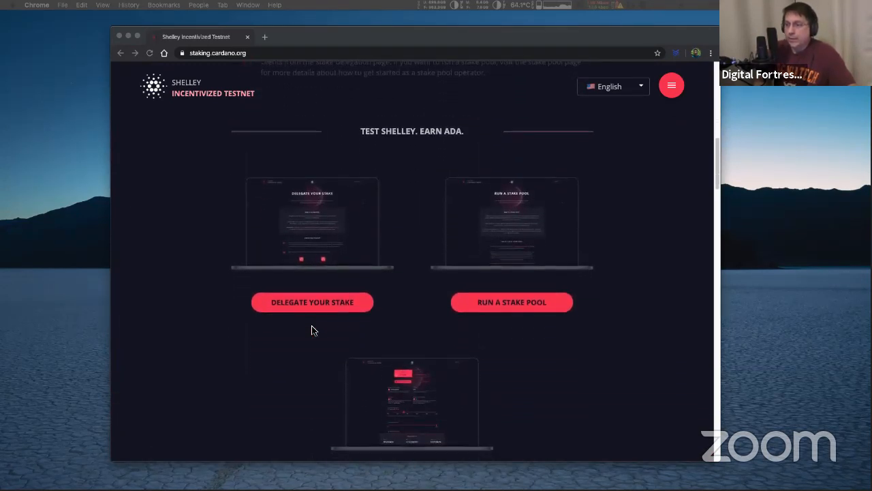
mouse_move(312, 302)
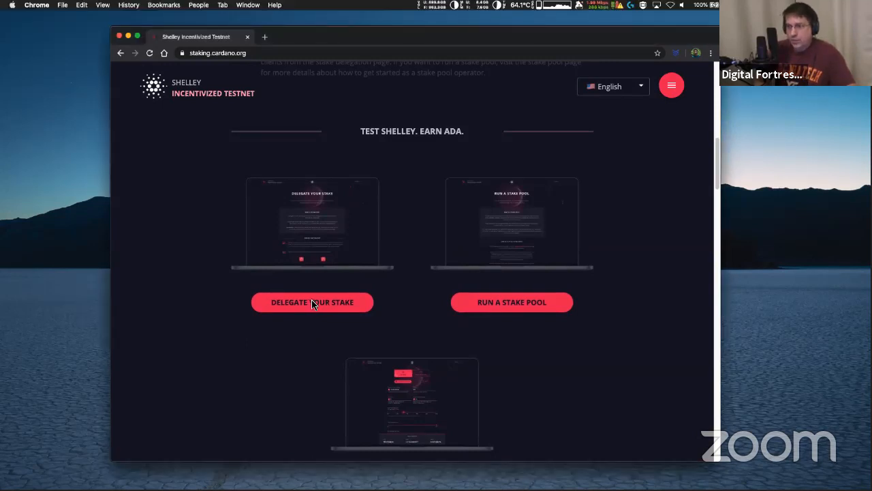
click(312, 302)
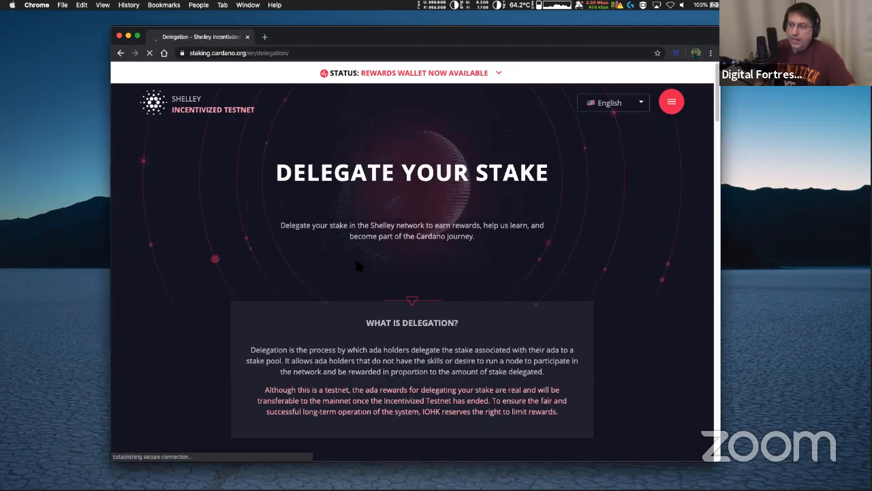
Step: Scroll down to the Yoroi for the Incentivized Testnet download options
scroll(down, 3)
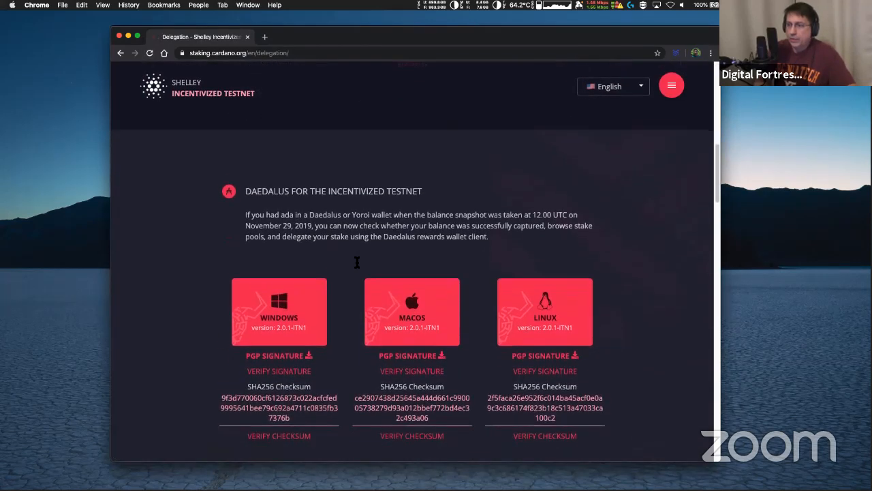
scroll(down, 3)
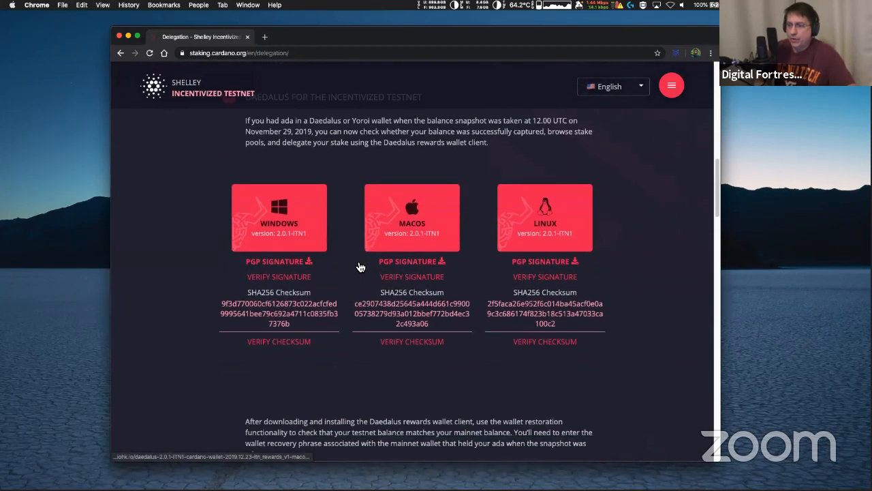
scroll(down, 3)
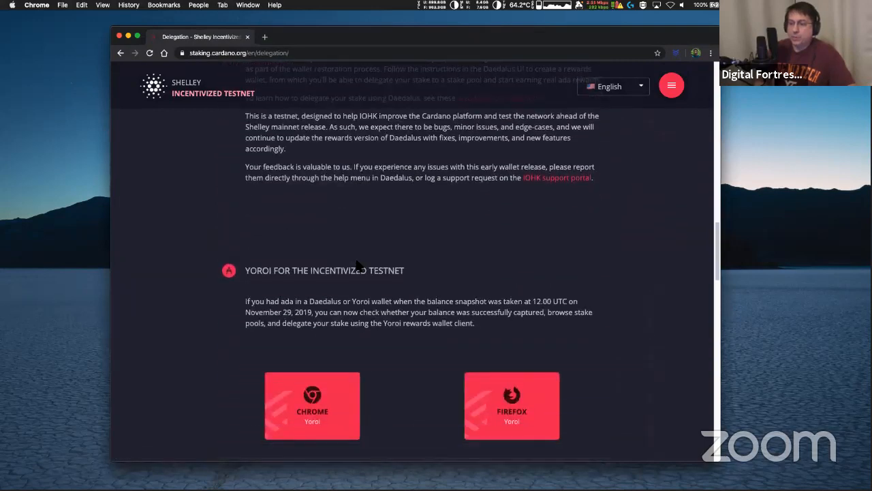
scroll(down, 3)
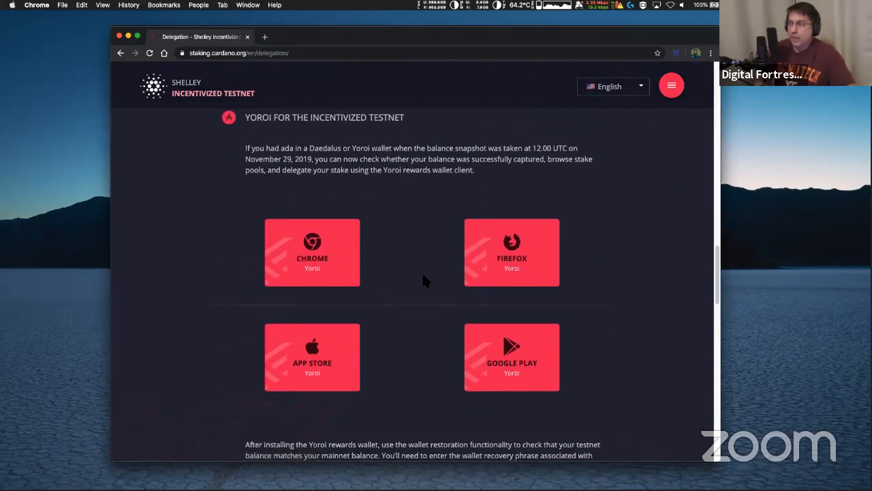
mouse_move(314, 254)
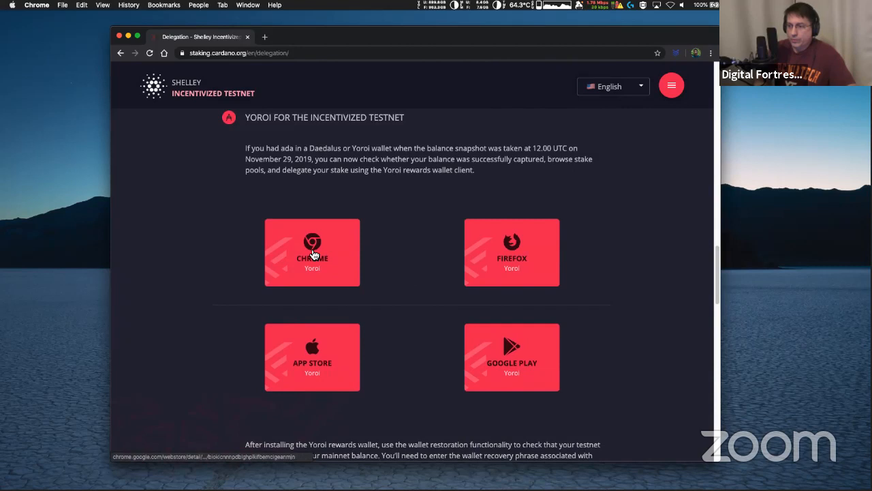
Step: Open the Chrome Yoroi Shelley Testnet Web Store listing and browse its screenshots
click(312, 252)
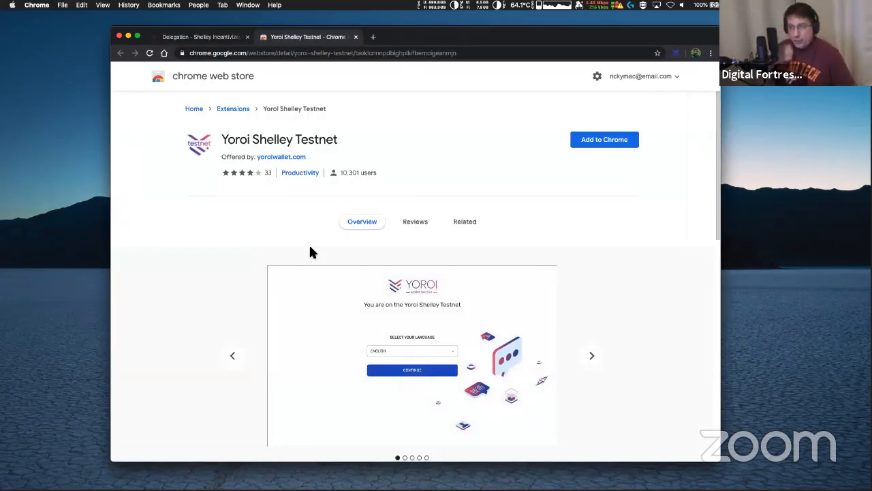
mouse_move(201, 131)
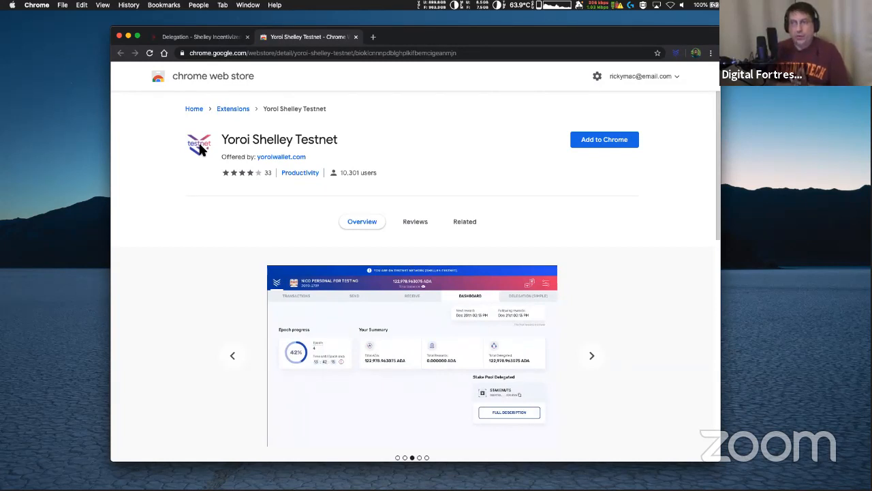
click(591, 355)
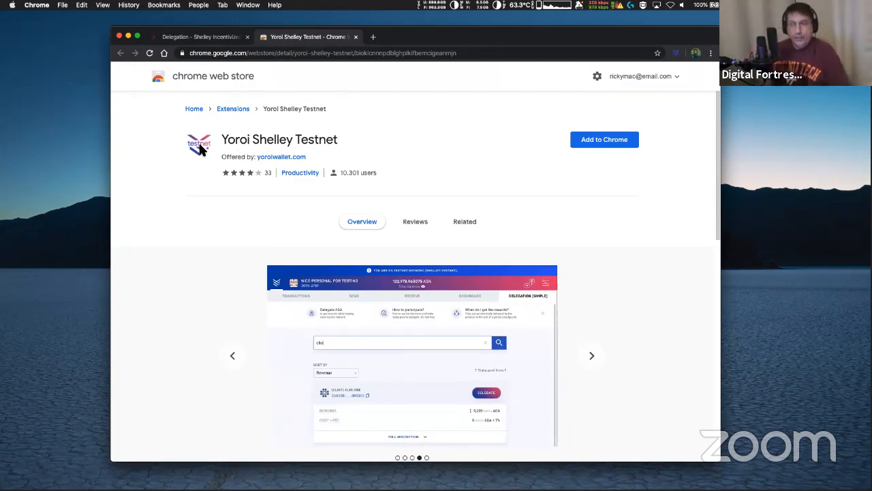
click(591, 356)
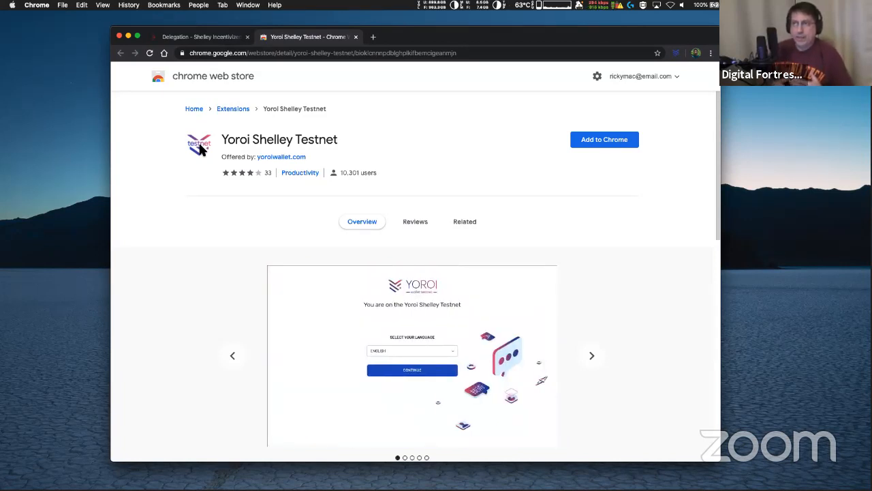
click(592, 355)
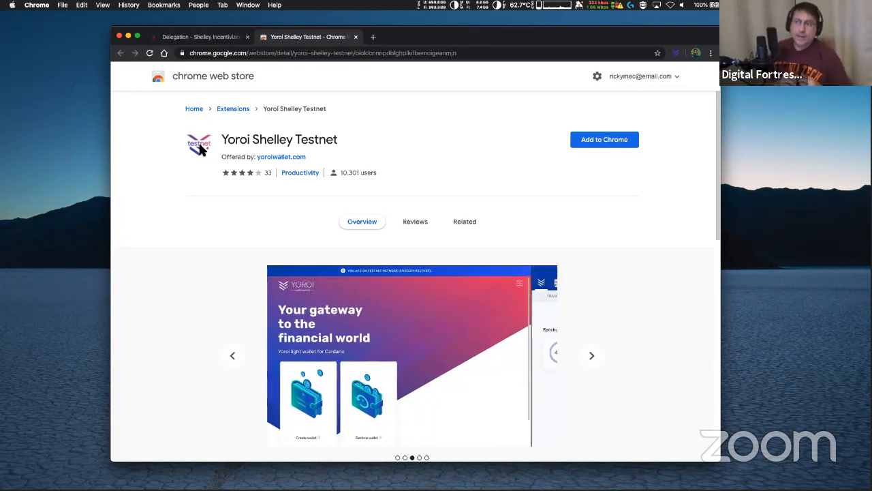
click(592, 355)
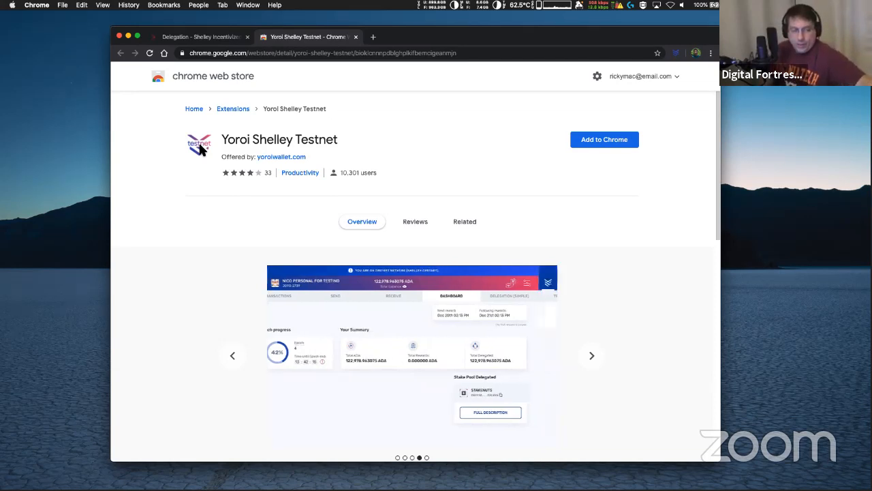
click(591, 355)
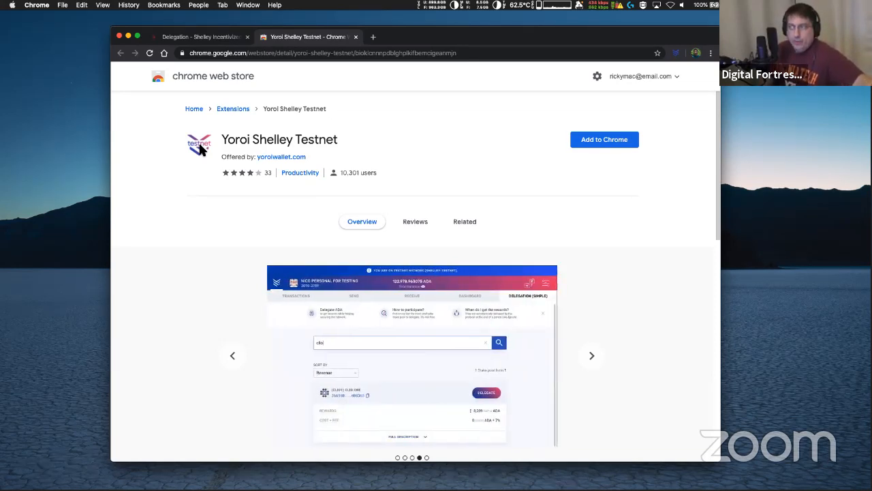
mouse_move(224, 157)
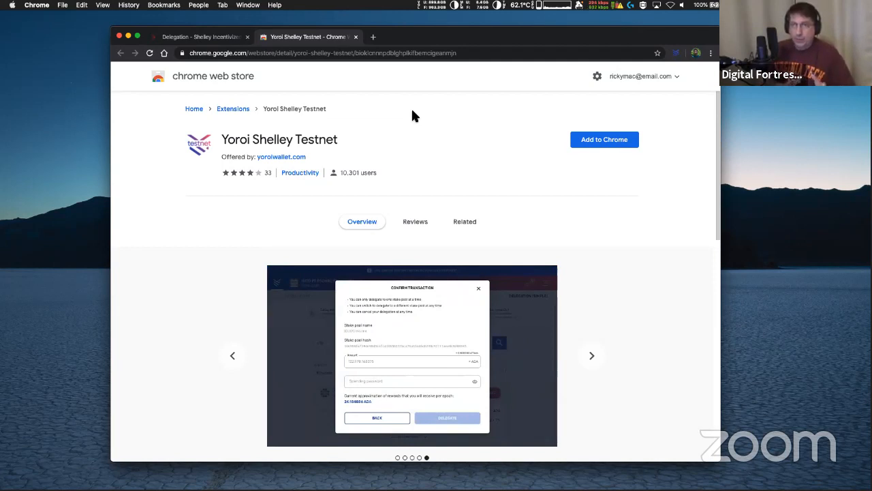
mouse_move(461, 101)
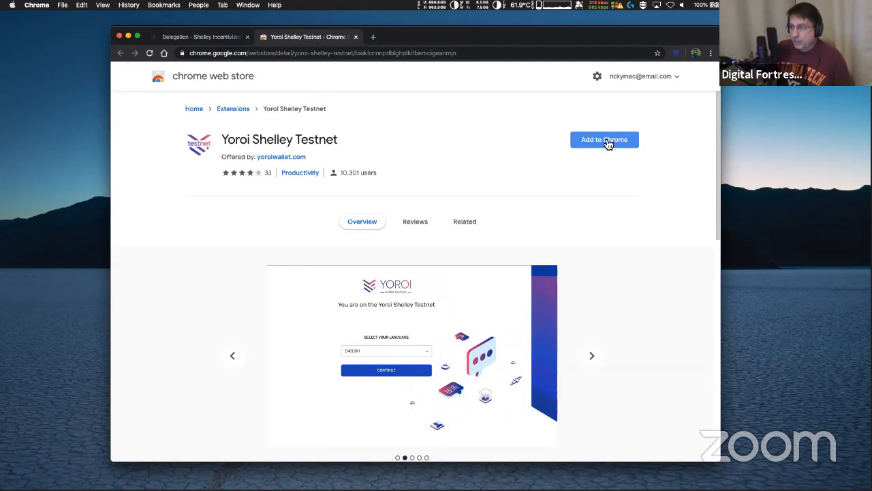
Step: Add the Yoroi Shelley Testnet extension to Chrome and launch the wallet
click(605, 139)
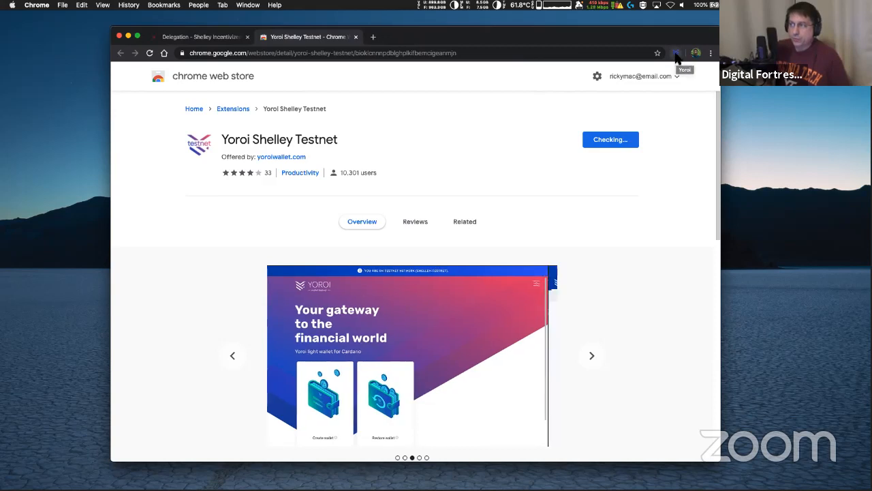
click(610, 139)
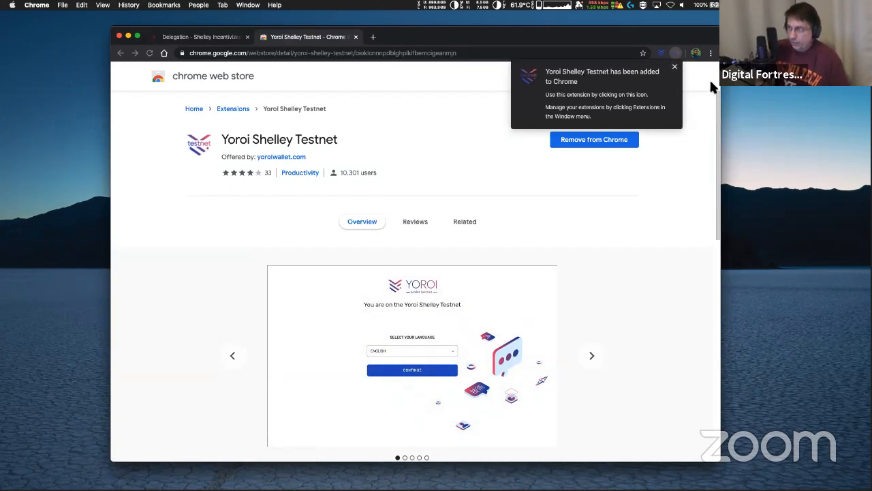
click(591, 355)
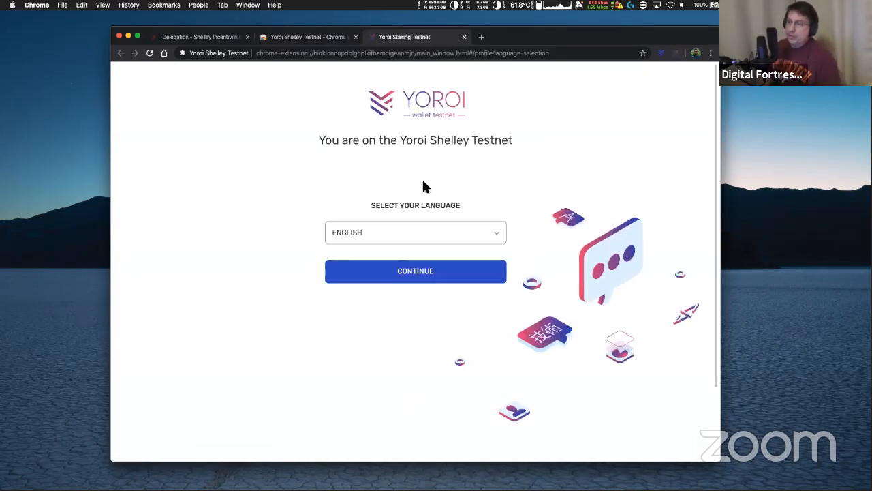
mouse_move(424, 192)
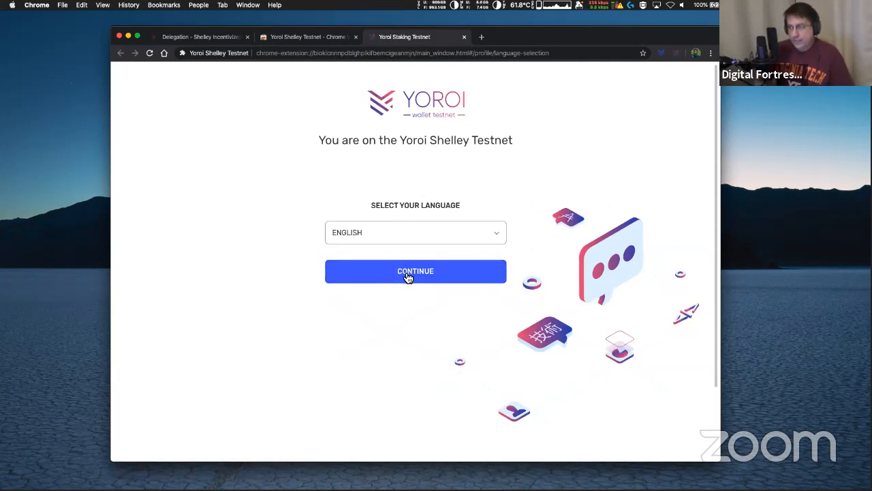
Step: Confirm English as the language and scroll through the Terms of Use
click(415, 271)
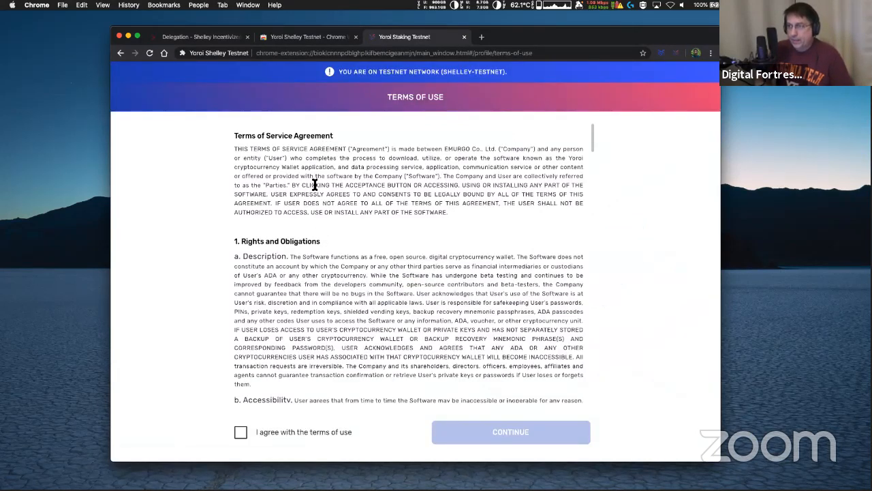
scroll(down, 3)
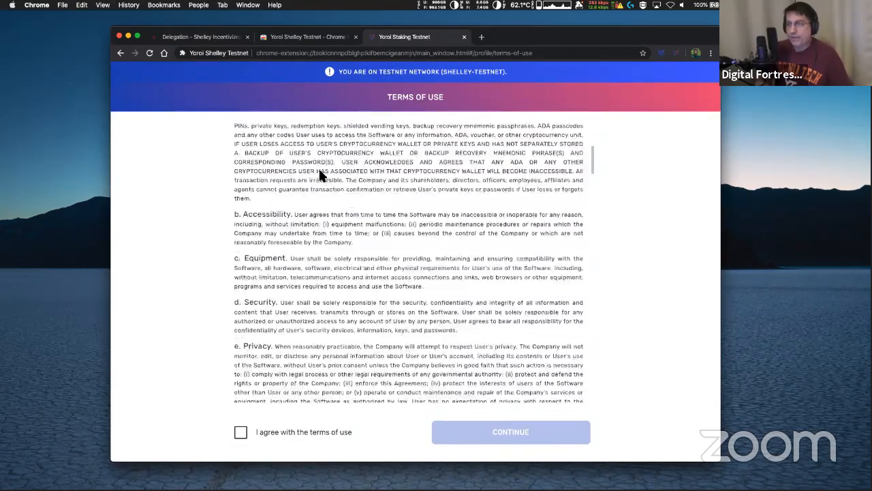
scroll(down, 3)
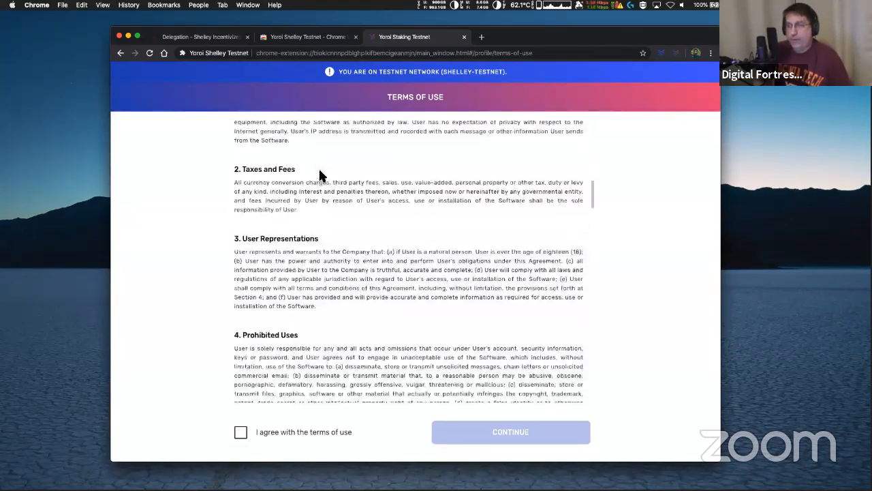
scroll(down, 3)
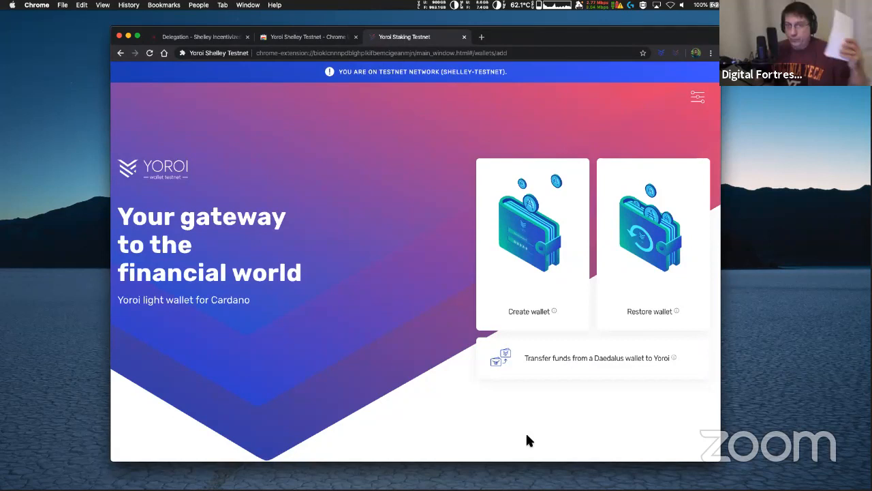
mouse_move(718, 330)
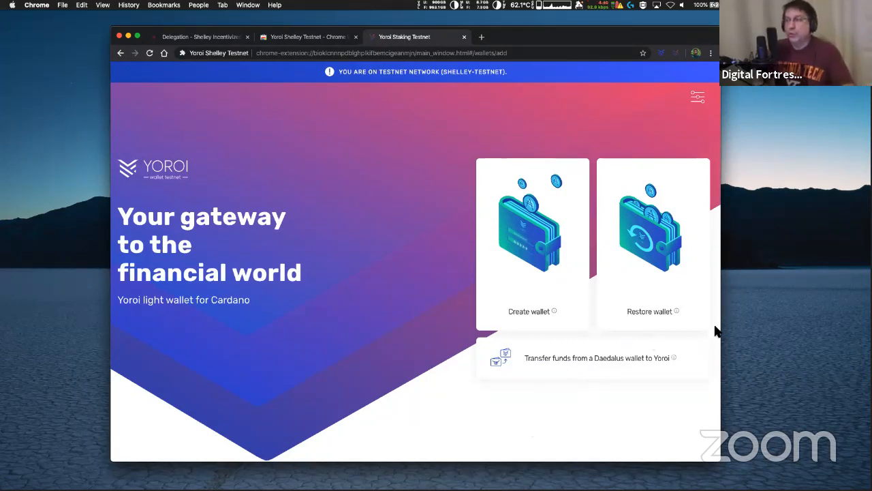
mouse_move(658, 239)
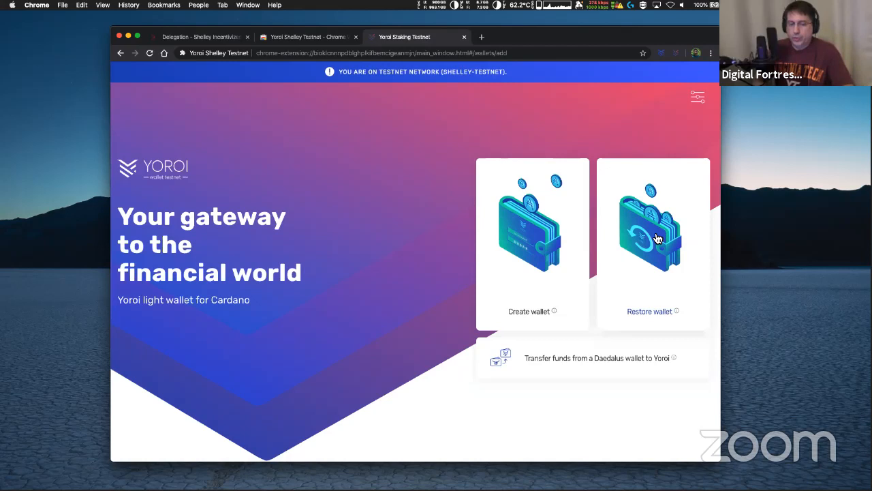
mouse_move(653, 242)
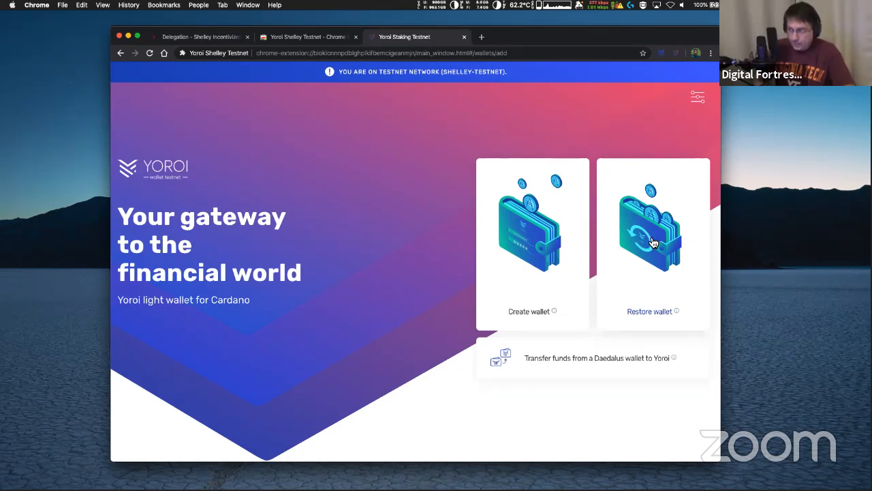
mouse_move(651, 239)
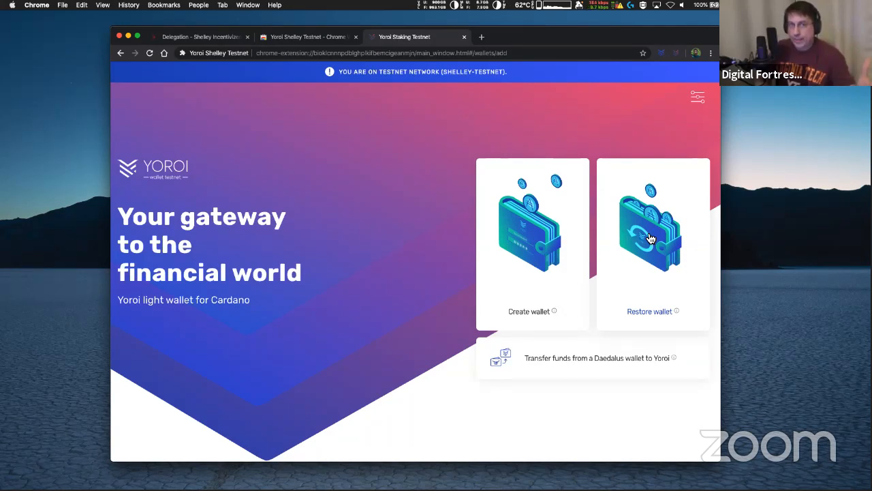
Step: Choose to restore a 15-word wallet and enter the name Beyonce
click(652, 239)
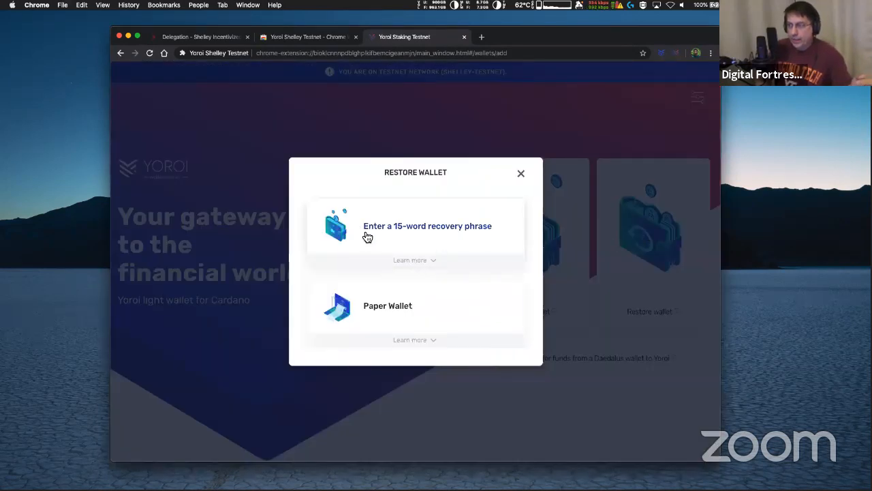
mouse_move(408, 234)
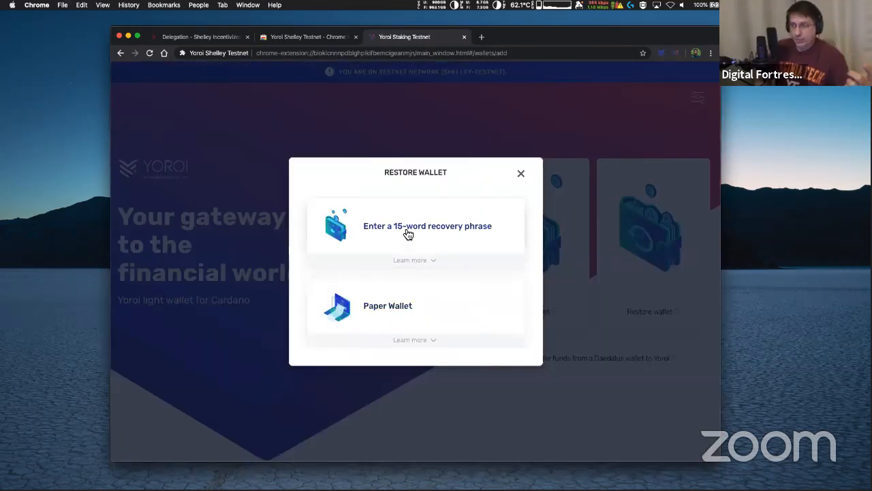
click(416, 225)
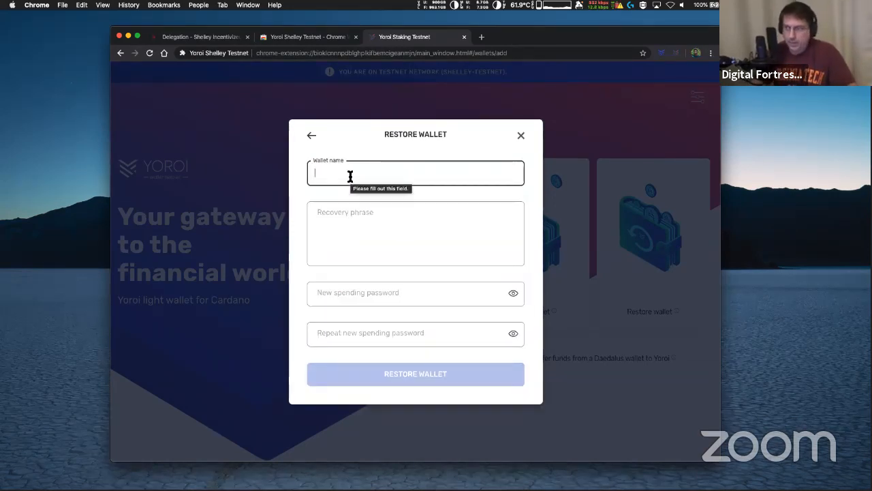
text(Beyond)
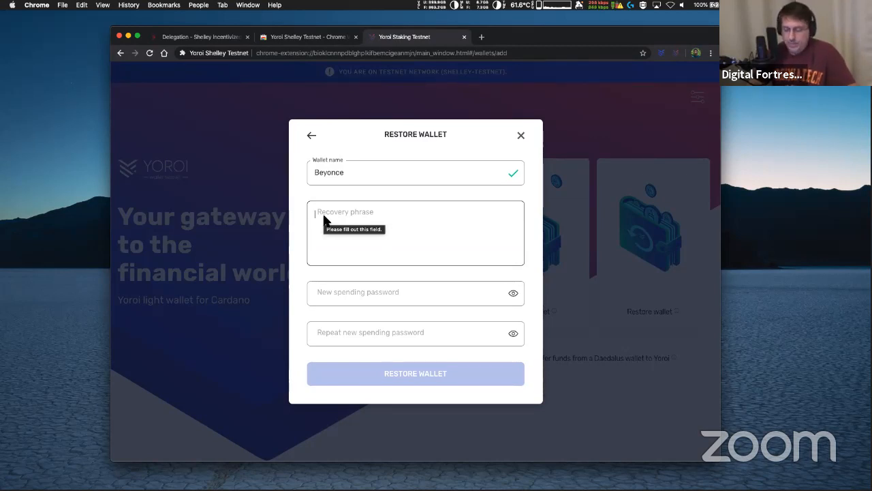
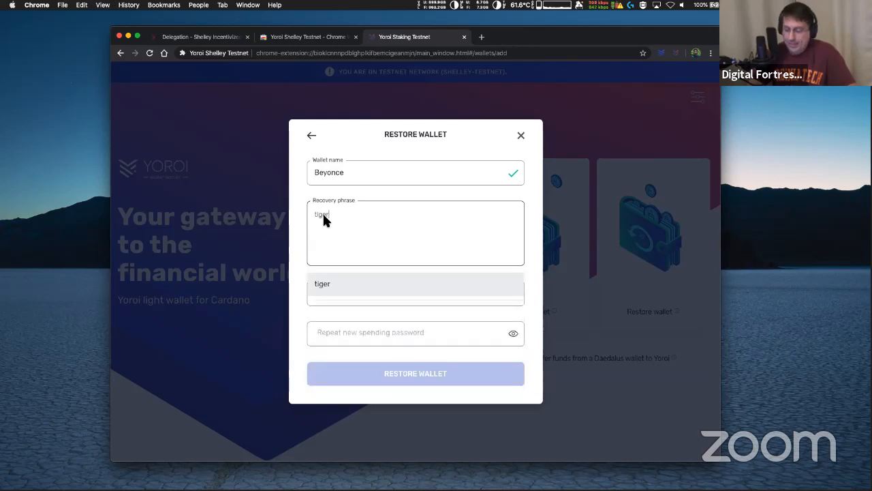
click(322, 283)
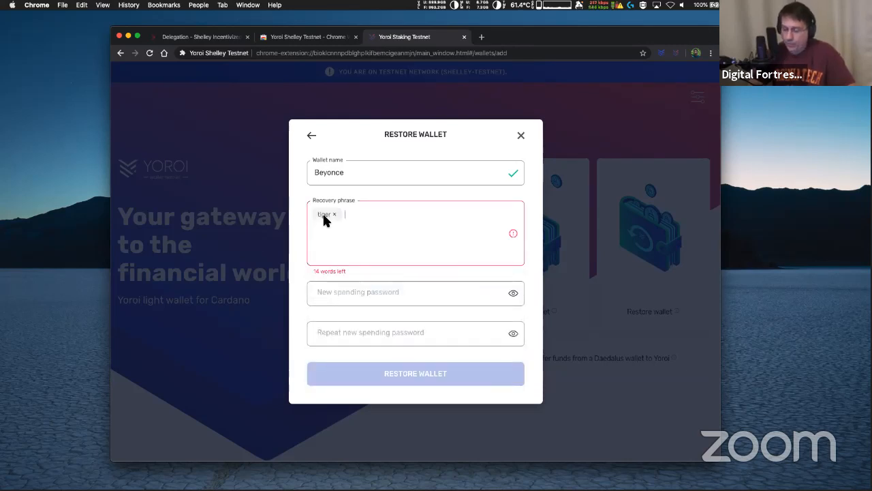
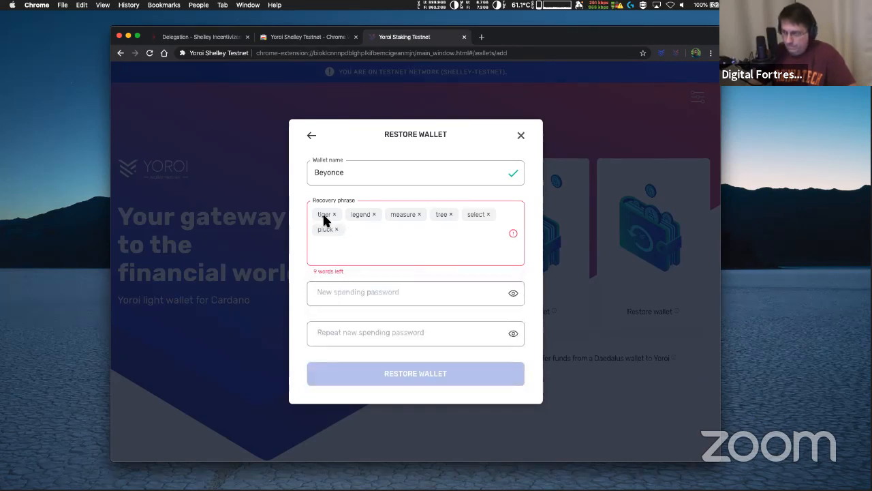
click(336, 229)
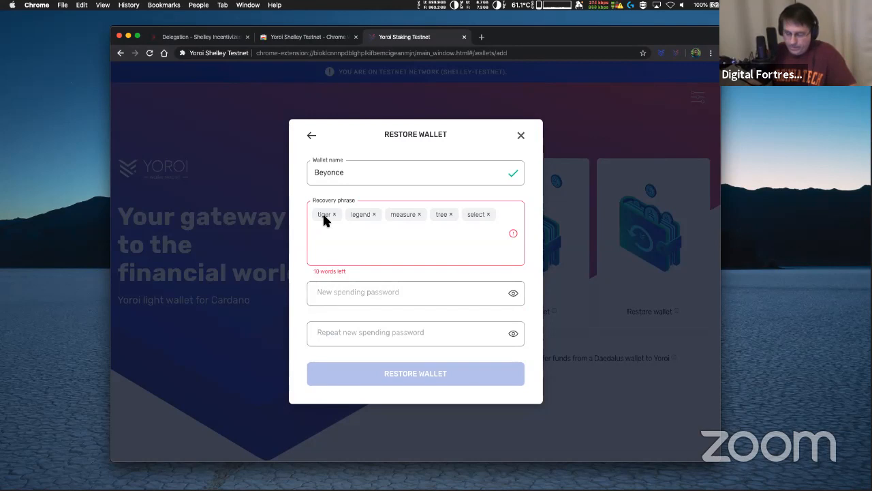
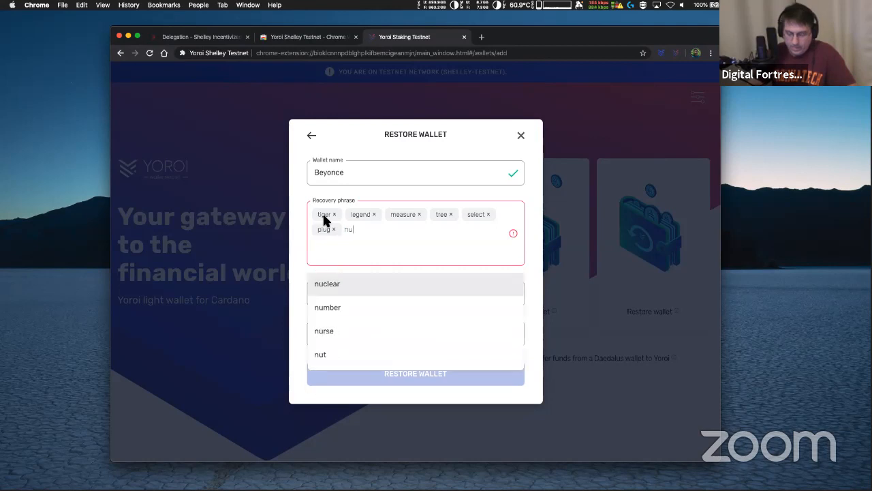
click(328, 284)
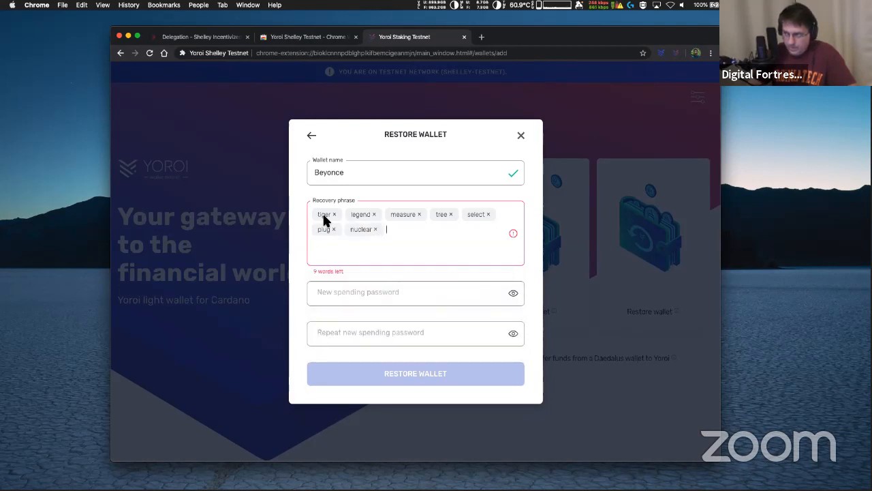
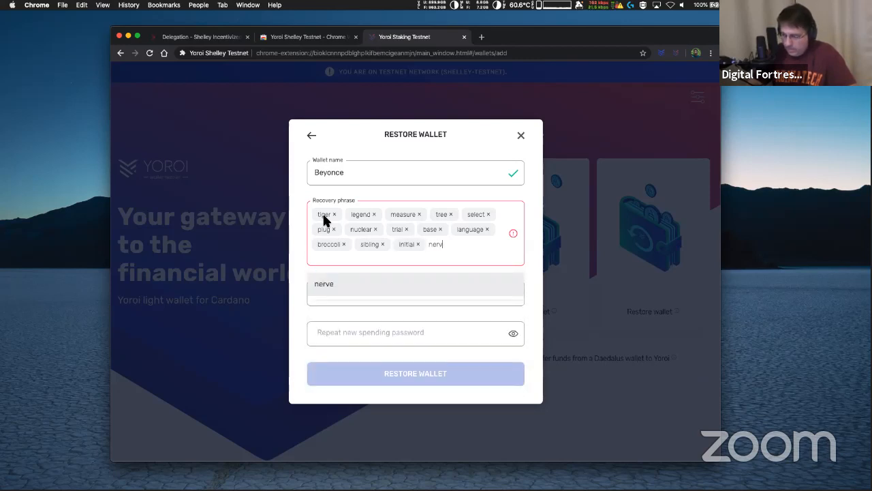
key(Enter)
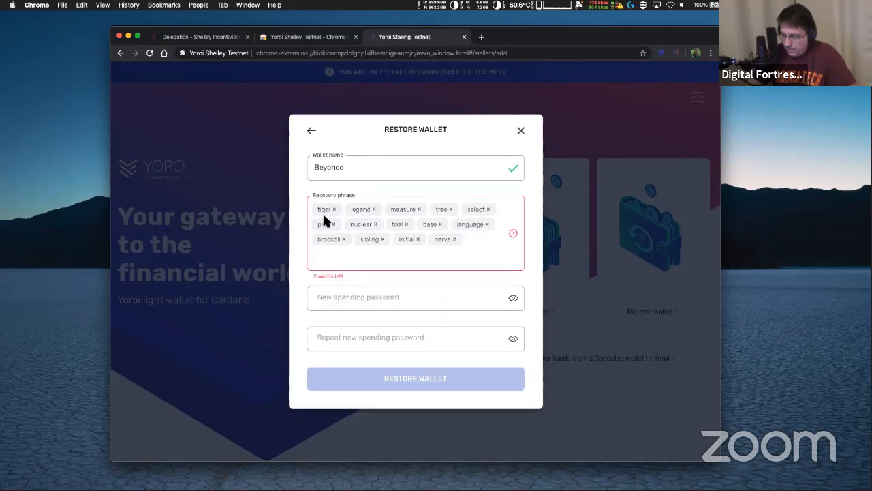
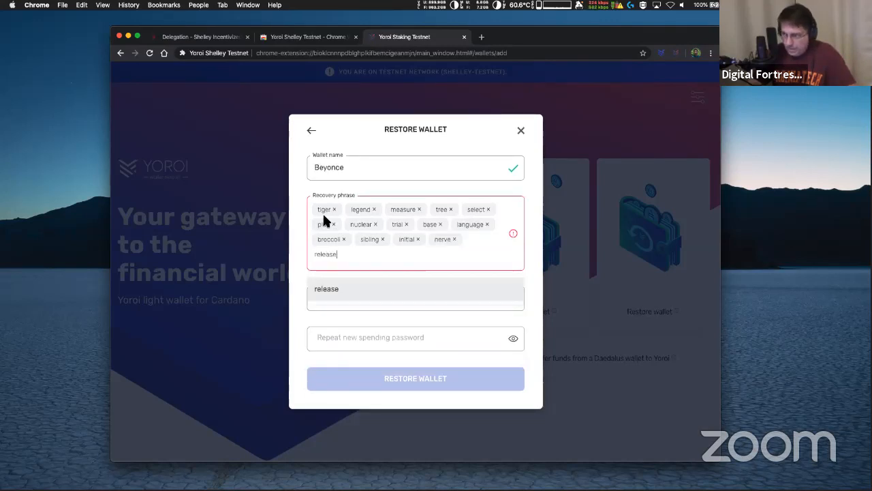
click(326, 289)
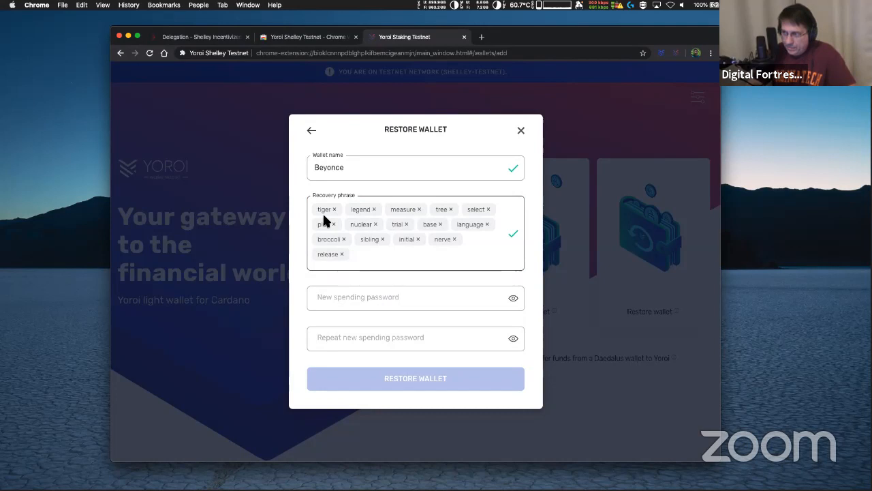
click(402, 297)
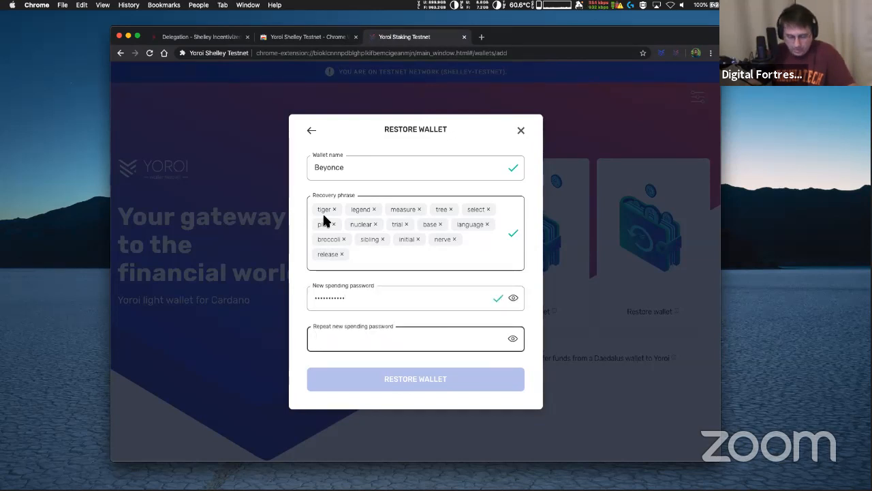
Step: Enter the spending password in both fields and submit the Beyonce restore
text(•••••)
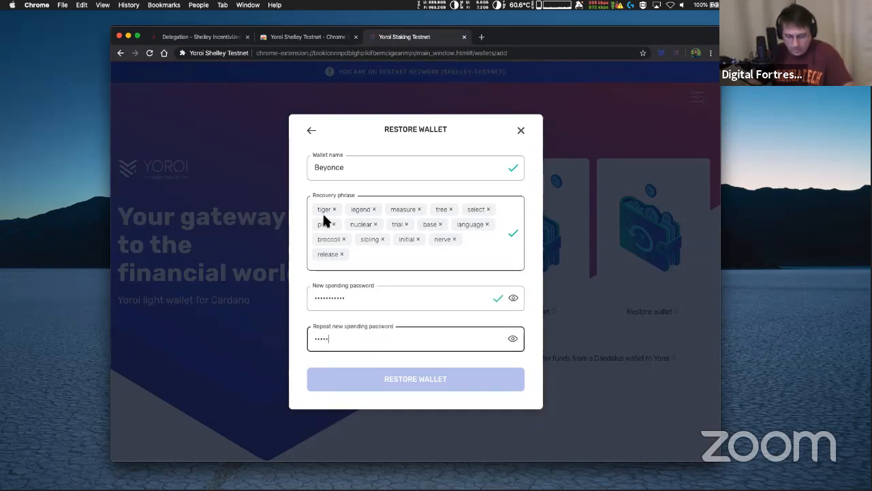
text(password)
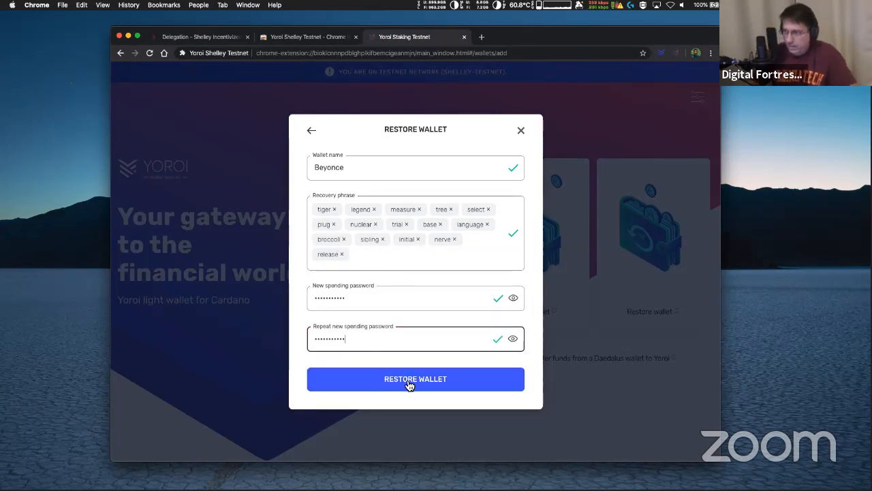
click(415, 379)
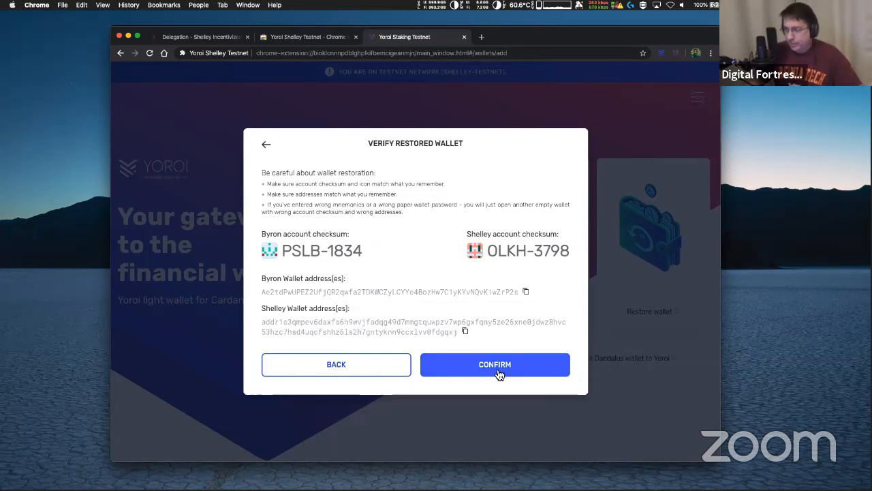
Step: Confirm the restored wallet's checksums and addresses on the verification screen
click(495, 364)
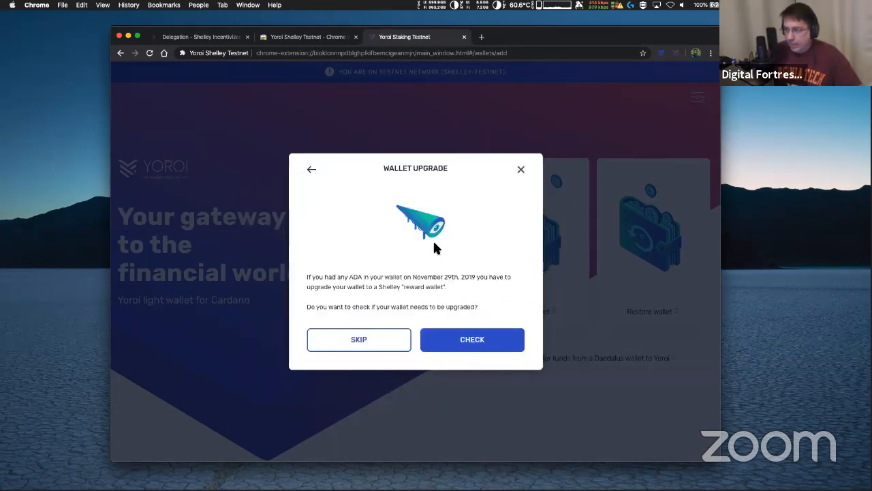
mouse_move(337, 274)
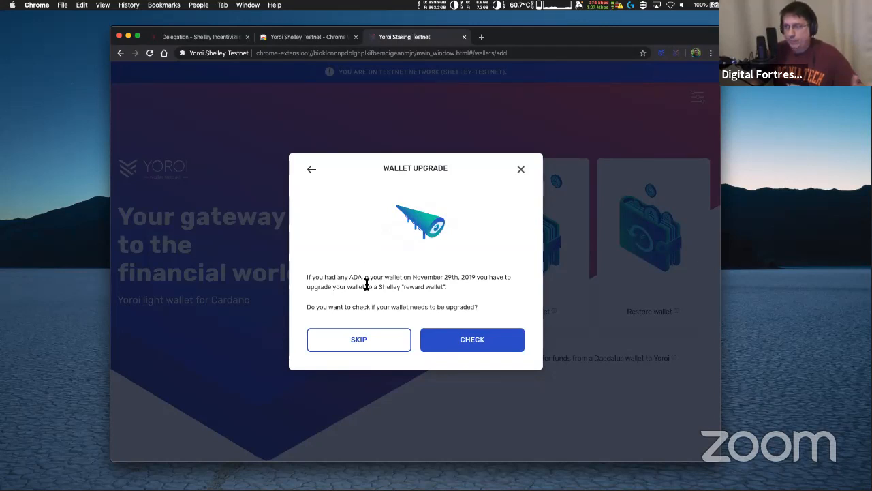
mouse_move(350, 305)
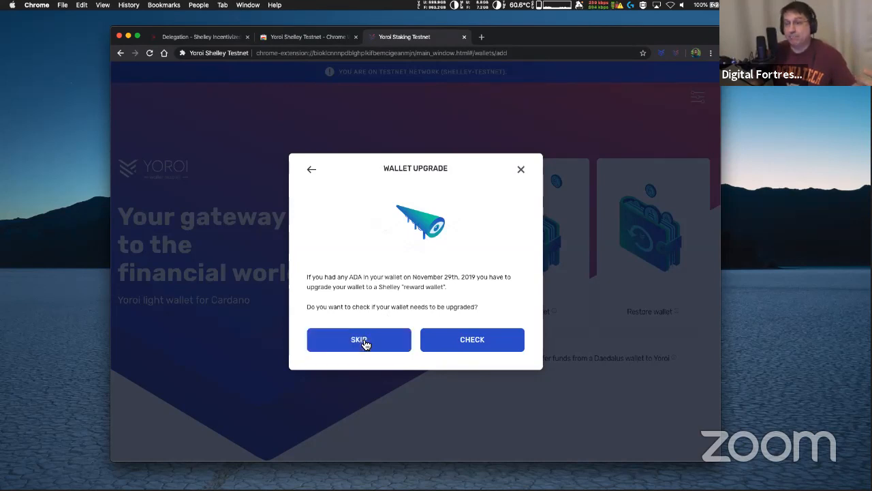
Step: Skip the reward wallet upgrade check to enter the Beyonce wallet
click(359, 339)
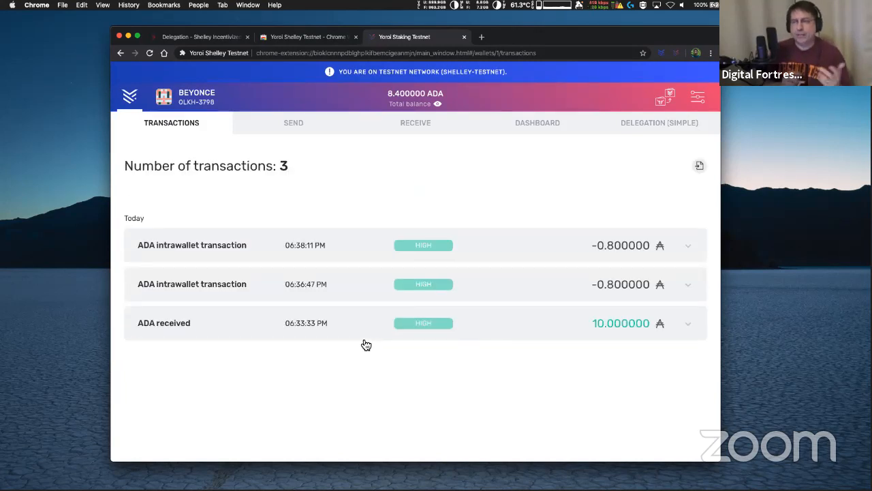
mouse_move(537, 141)
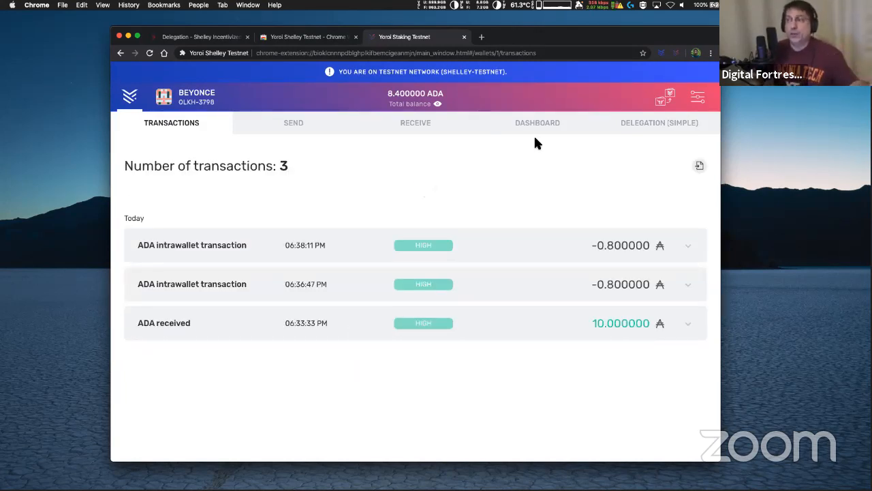
mouse_move(643, 130)
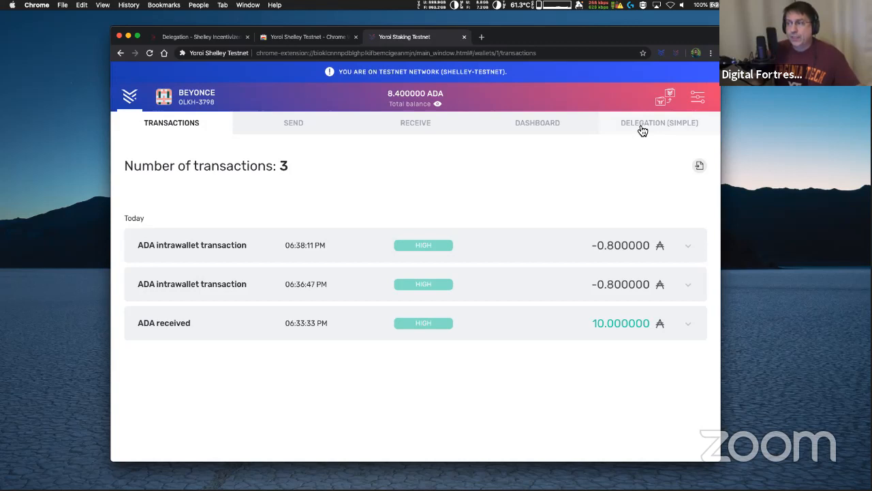
Step: Switch from Beyonce's transaction history to the Delegation (Simple) tab
click(660, 123)
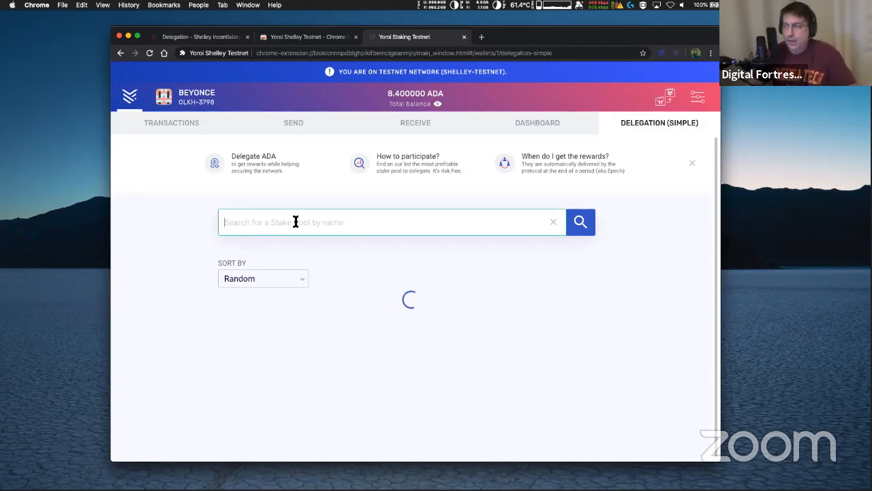
Step: Search stake pools for LOVE and choose to delegate to STAKELOVE
text(LOVE)
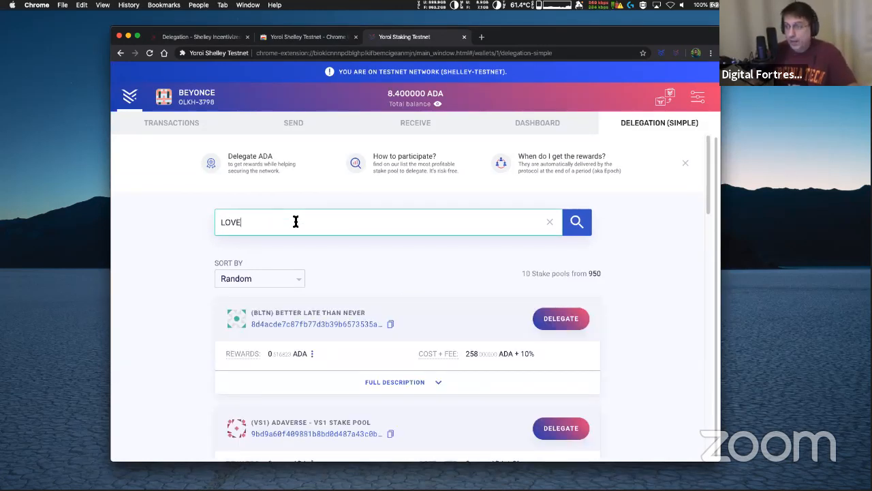
scroll(down, 3)
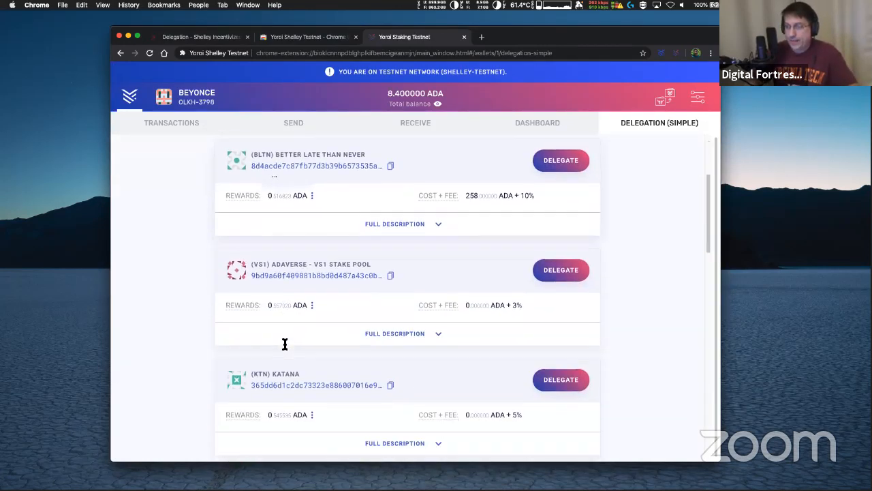
scroll(down, 3)
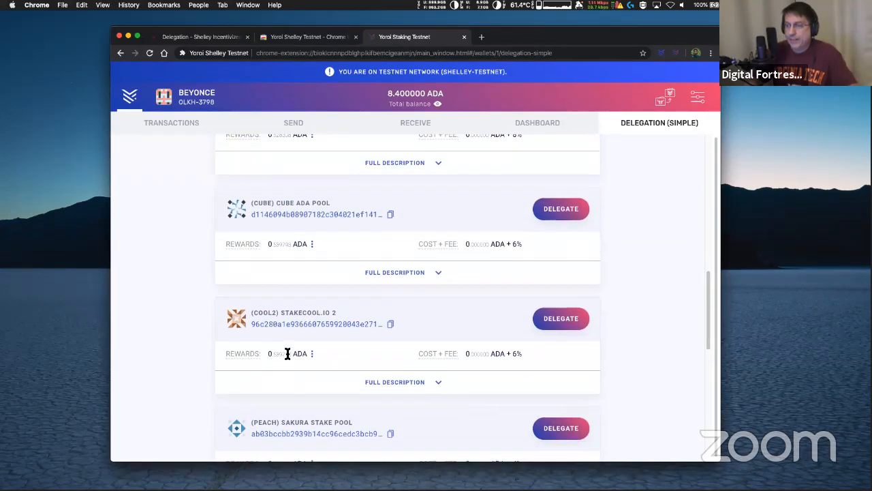
scroll(down, 3)
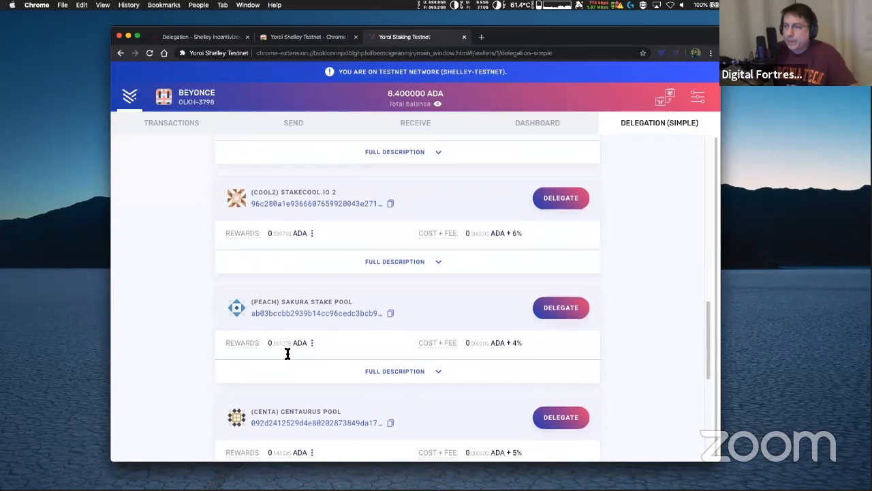
scroll(down, 3)
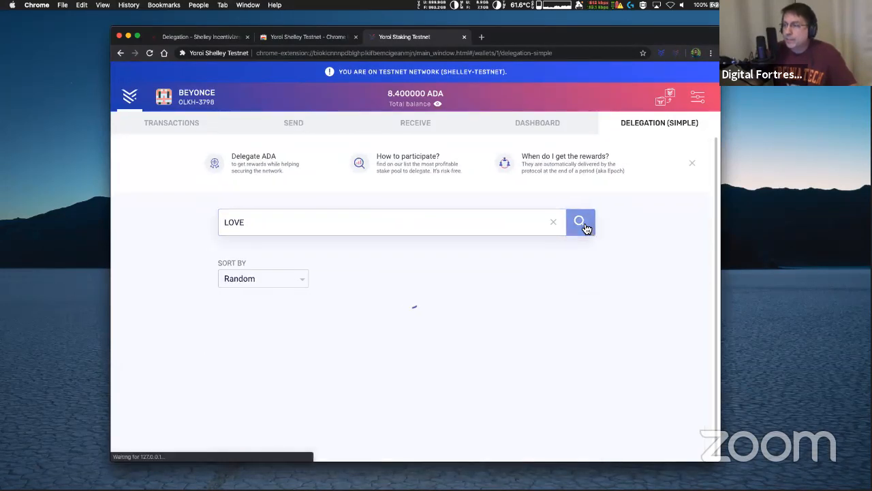
click(581, 221)
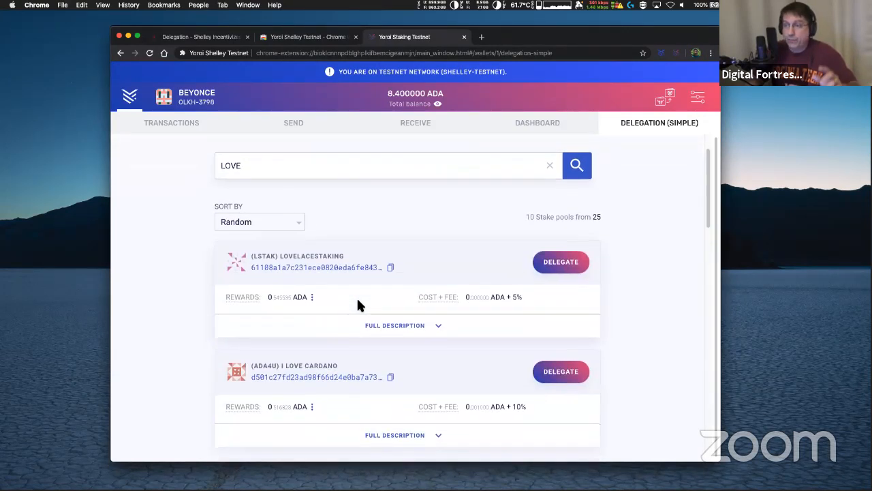
scroll(down, 3)
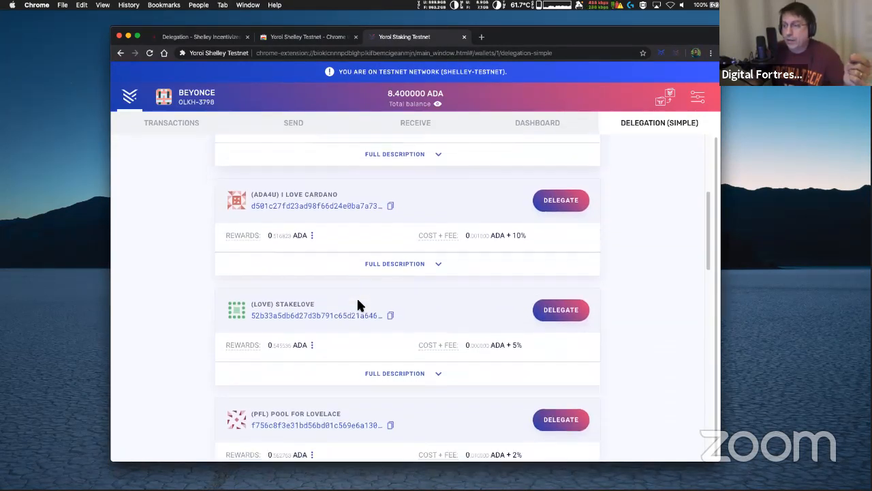
scroll(down, 3)
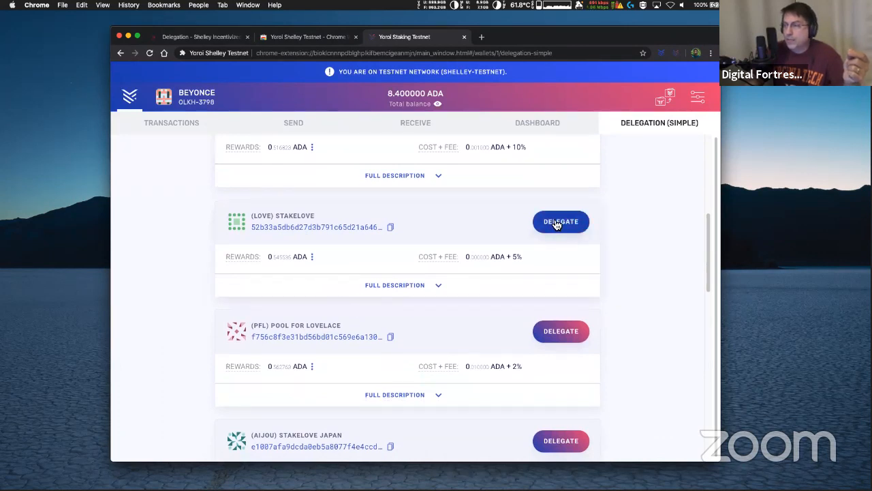
click(561, 222)
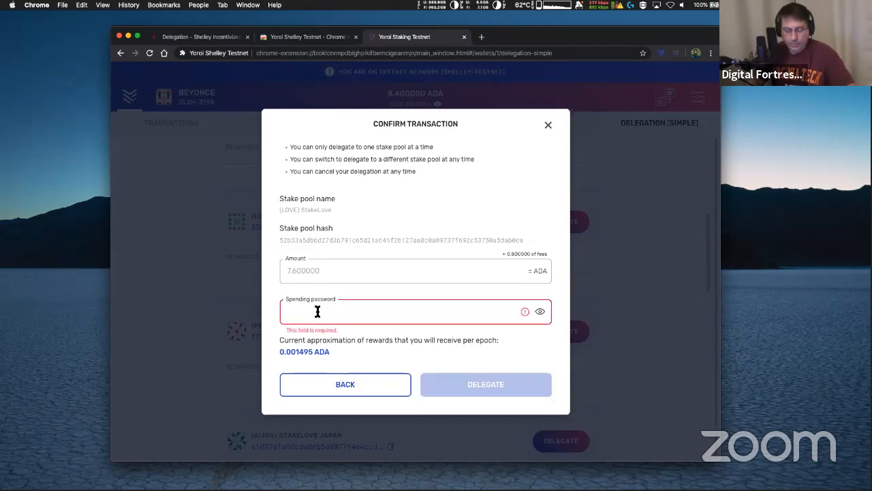
Step: Enter the spending password and confirm delegating Beyonce's 7.6 ADA to StakeLove
text(•••••)
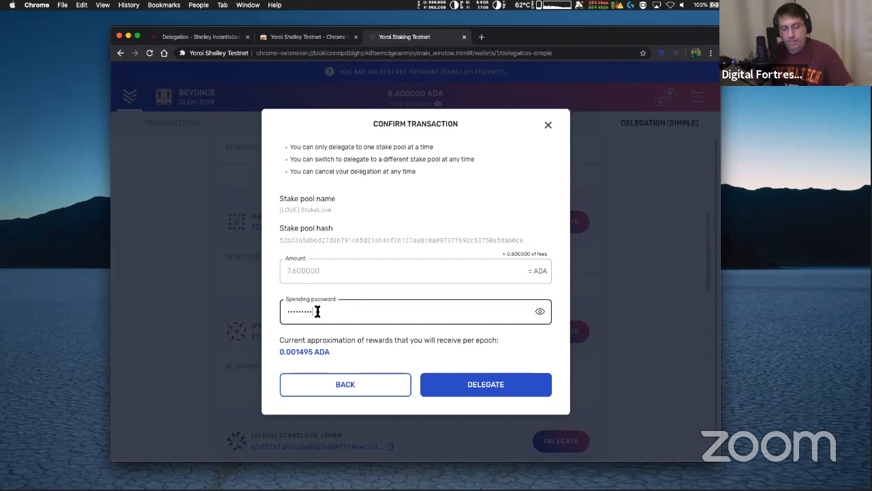
click(486, 385)
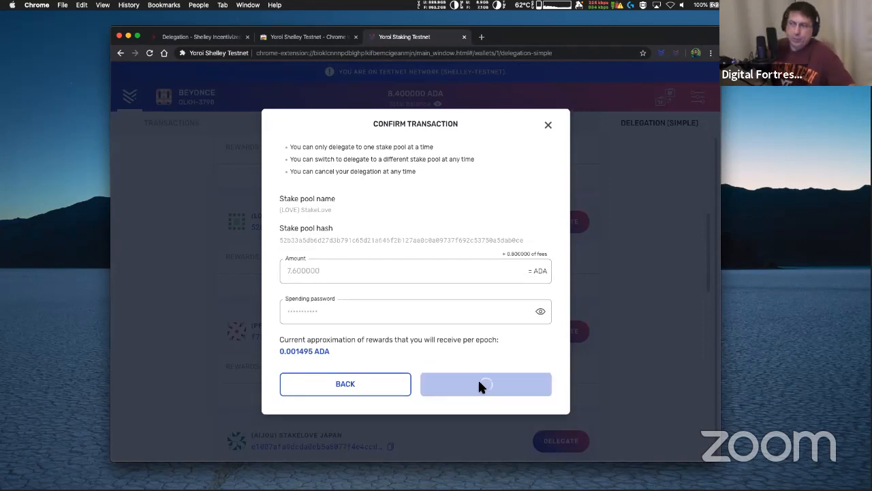
click(485, 384)
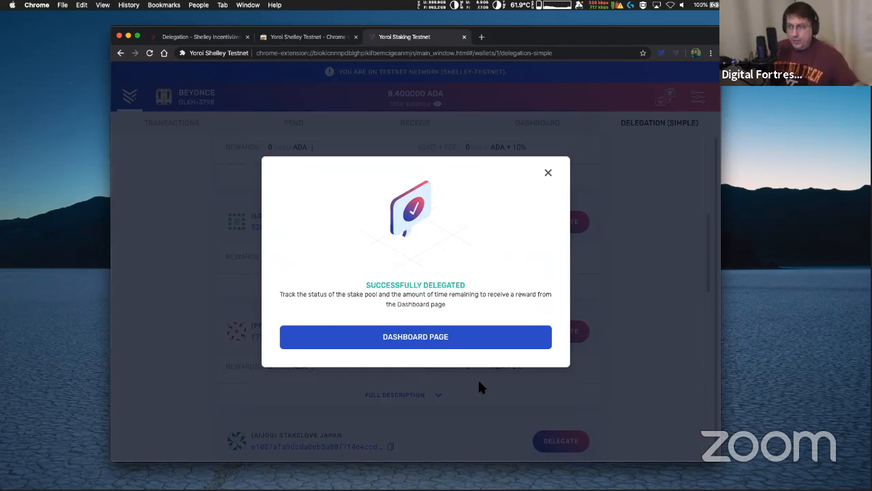
mouse_move(452, 345)
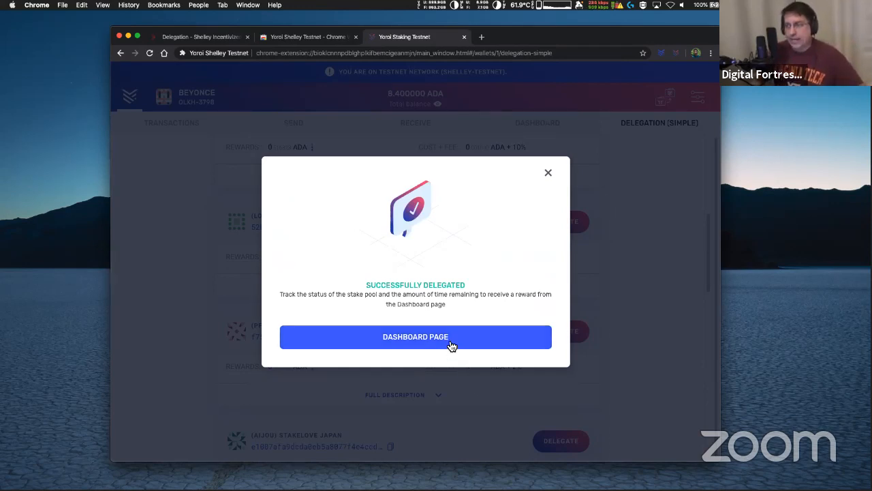
mouse_move(437, 342)
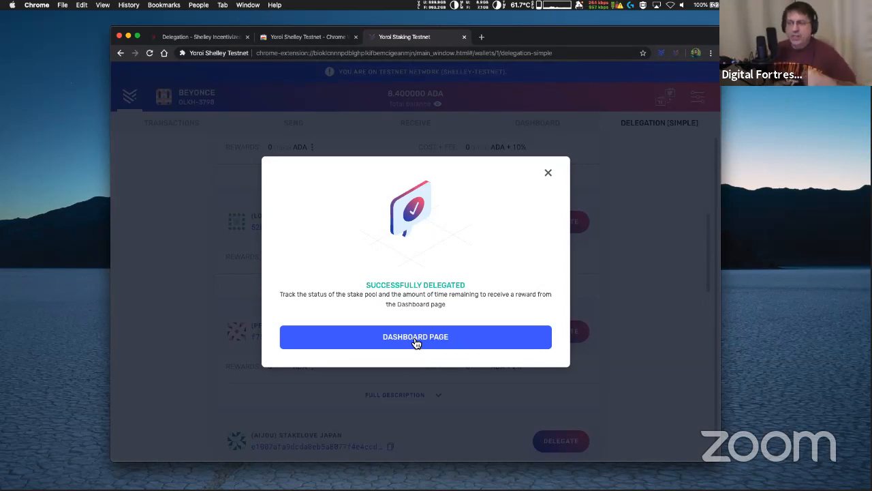
Step: Leave the delegation success dialog through its Dashboard Page button
click(415, 337)
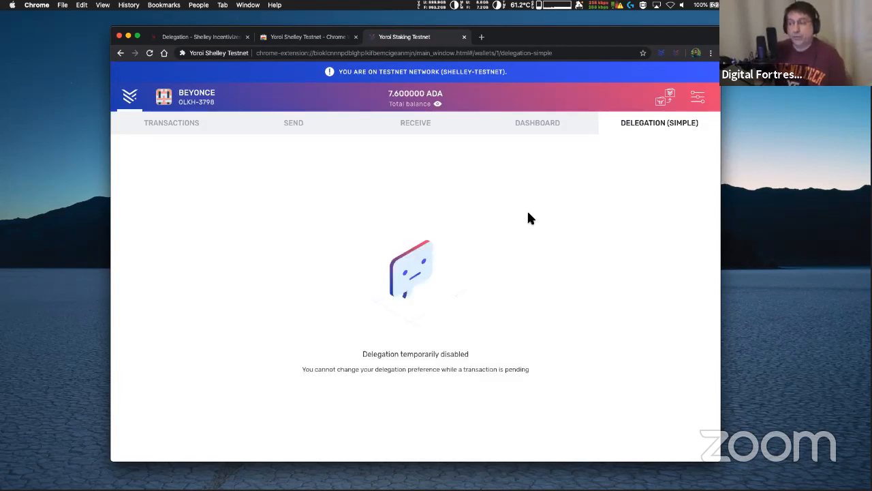
mouse_move(428, 353)
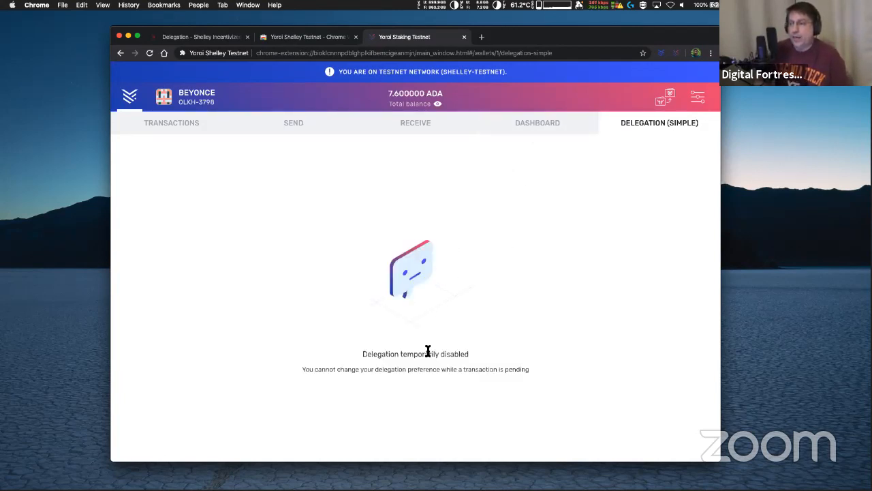
Step: Switch to the Dashboard tab showing epoch 50 and 7.6 ADA total
click(538, 122)
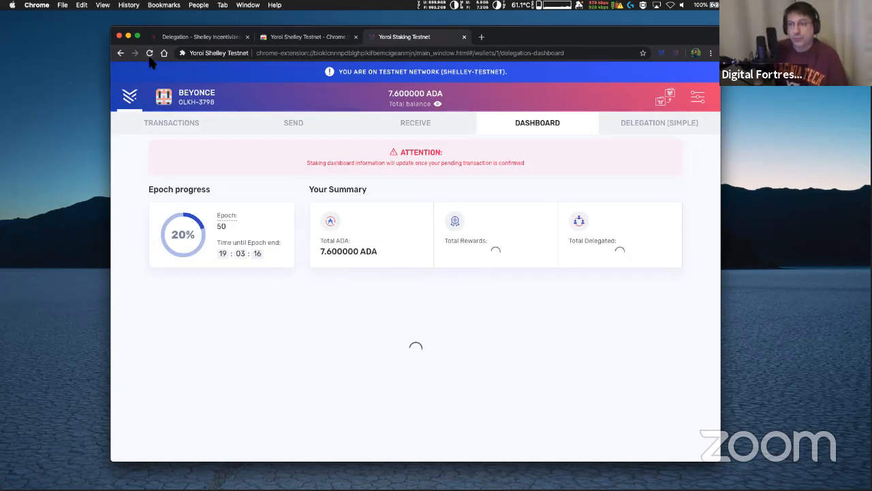
mouse_move(374, 347)
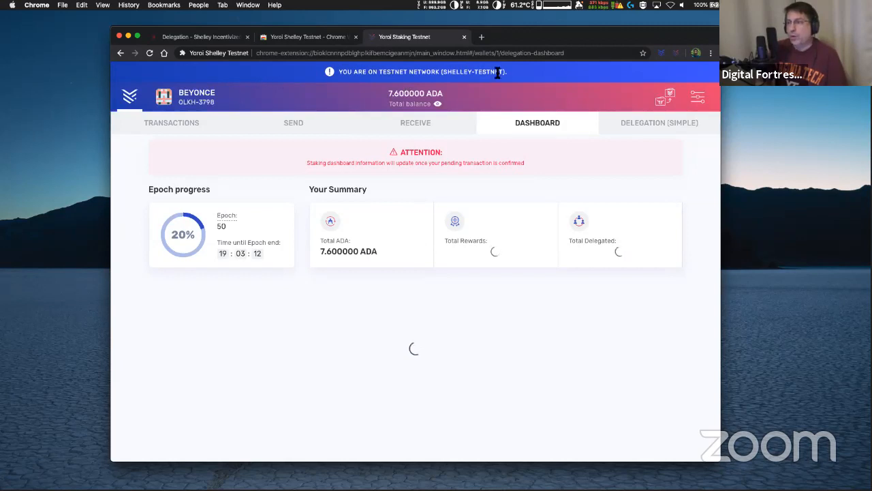
mouse_move(396, 295)
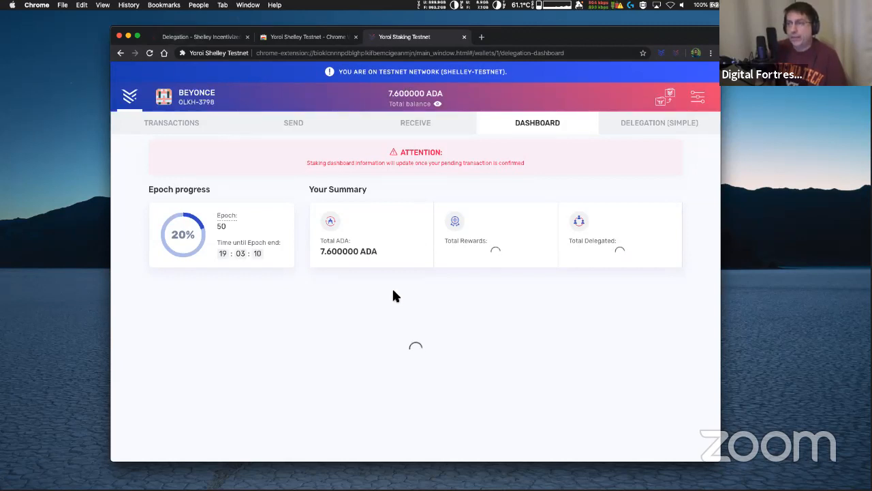
mouse_move(408, 313)
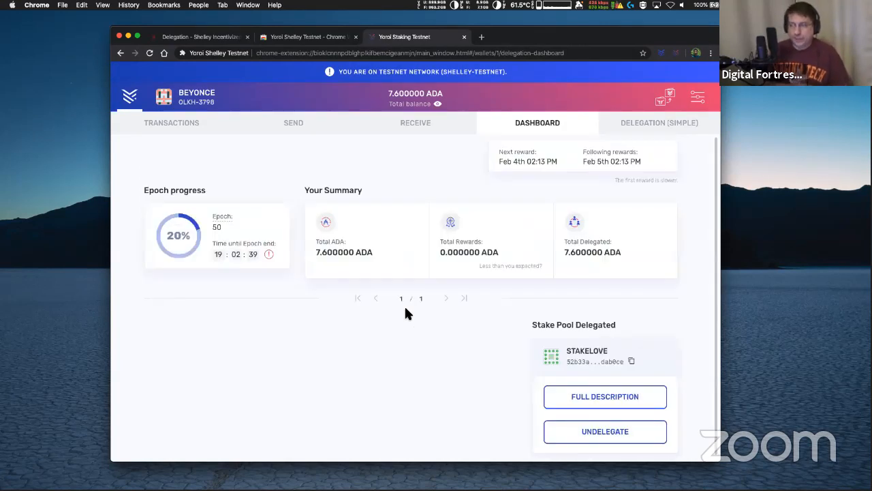
mouse_move(639, 357)
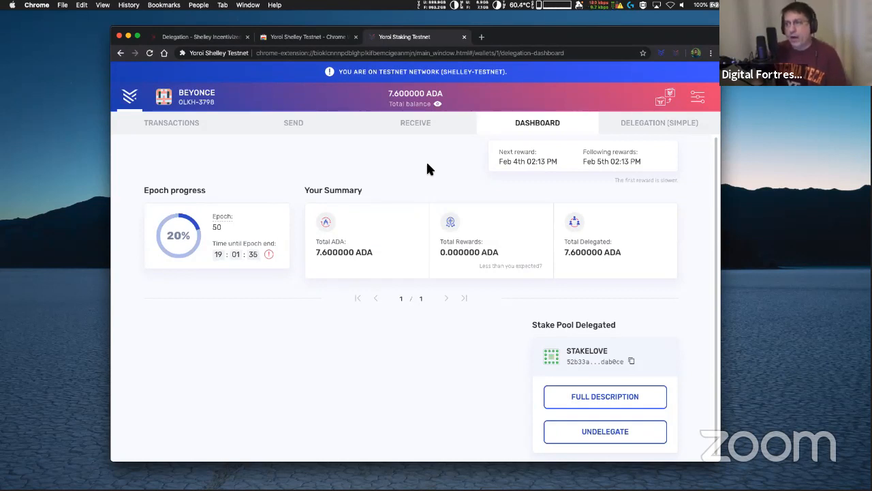
mouse_move(432, 175)
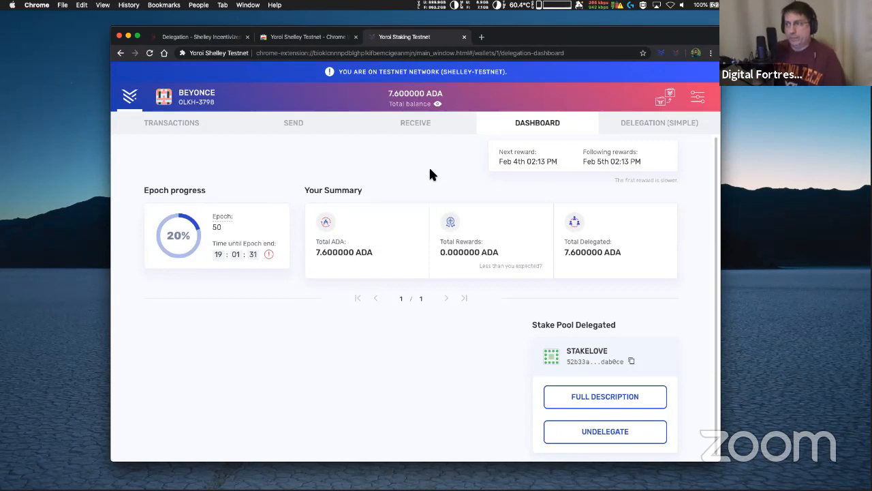
mouse_move(456, 143)
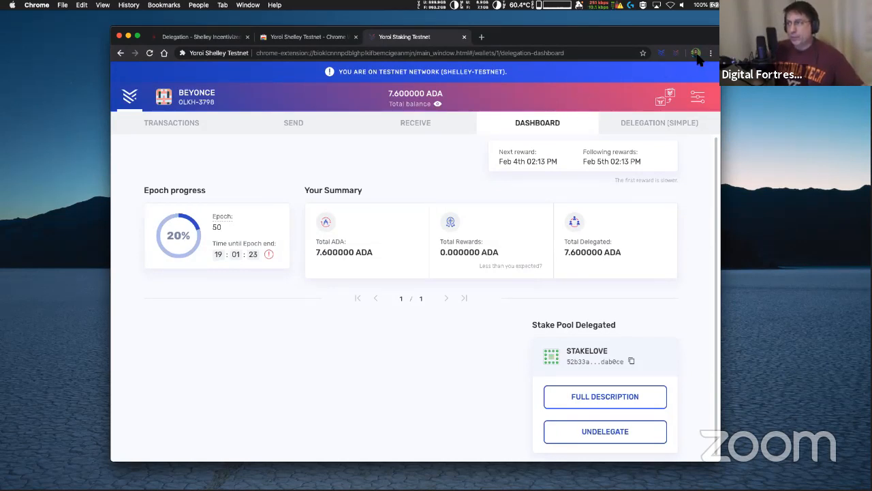
Step: Open the Chrome profile menu to see the other browser profiles
click(698, 52)
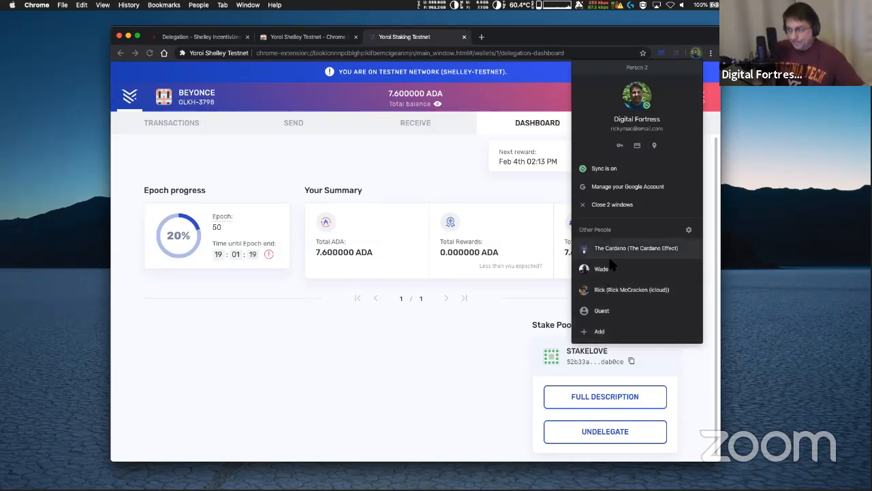
mouse_move(630, 269)
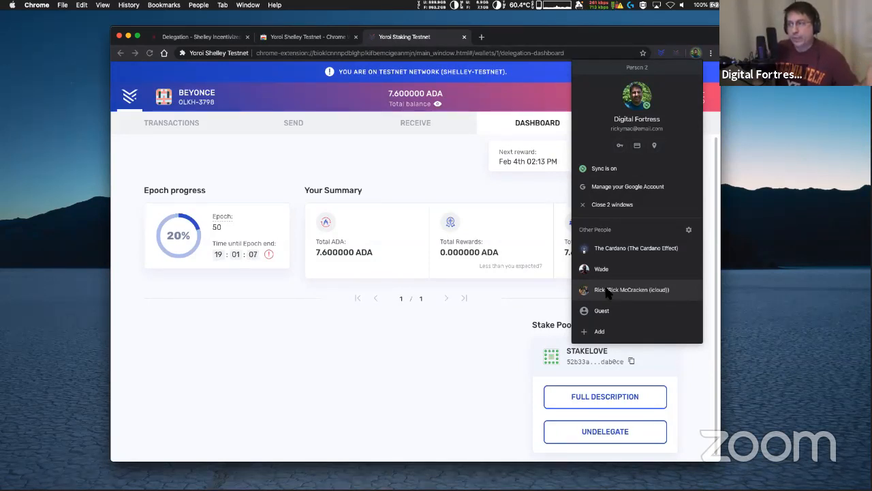
mouse_move(603, 270)
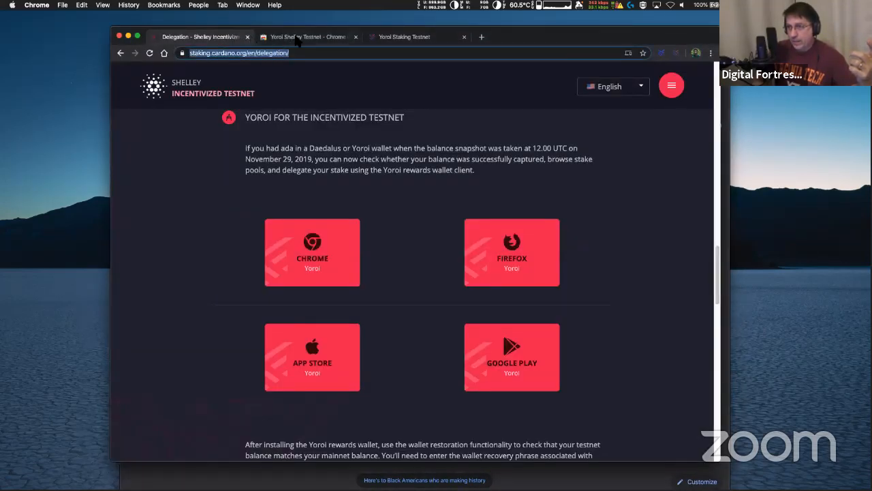
Step: Copy the delegation page URL into the other profile's window and open Yoroi's Chrome listing
right_click(236, 54)
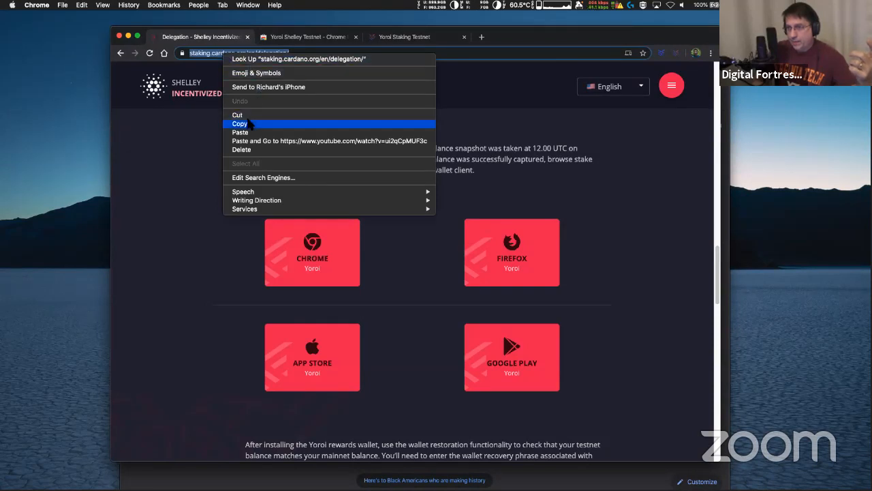
click(239, 123)
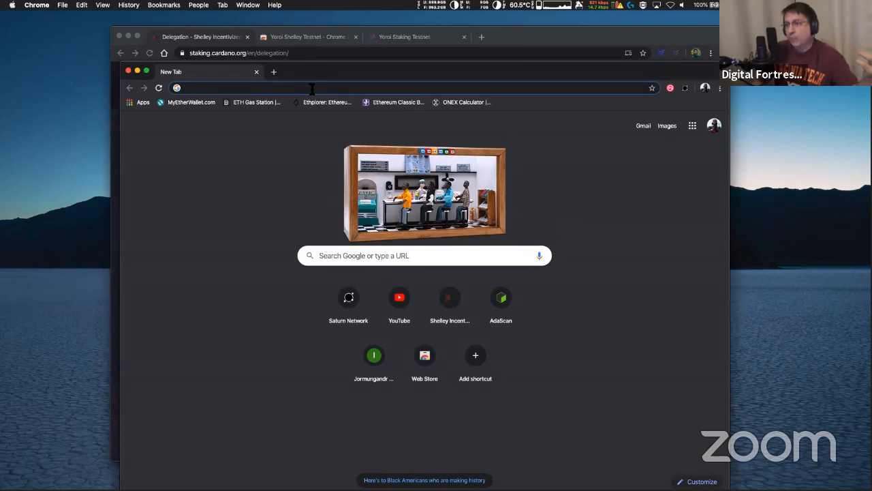
right_click(312, 87)
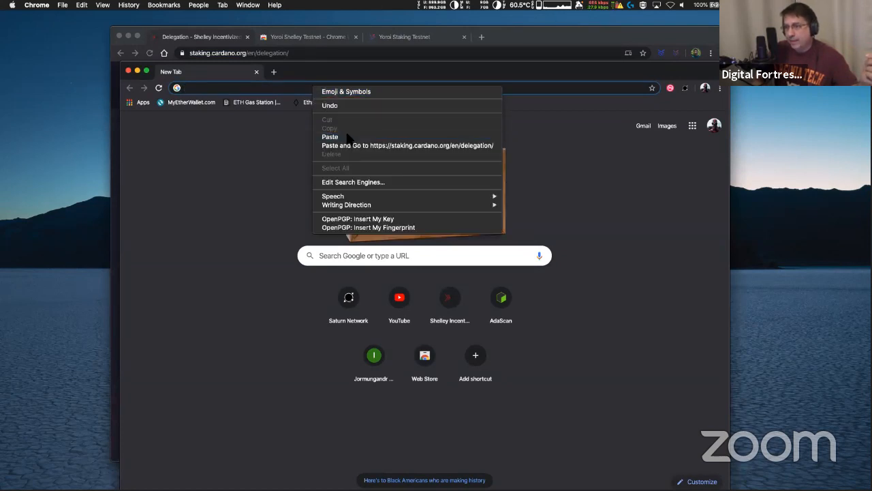
click(404, 145)
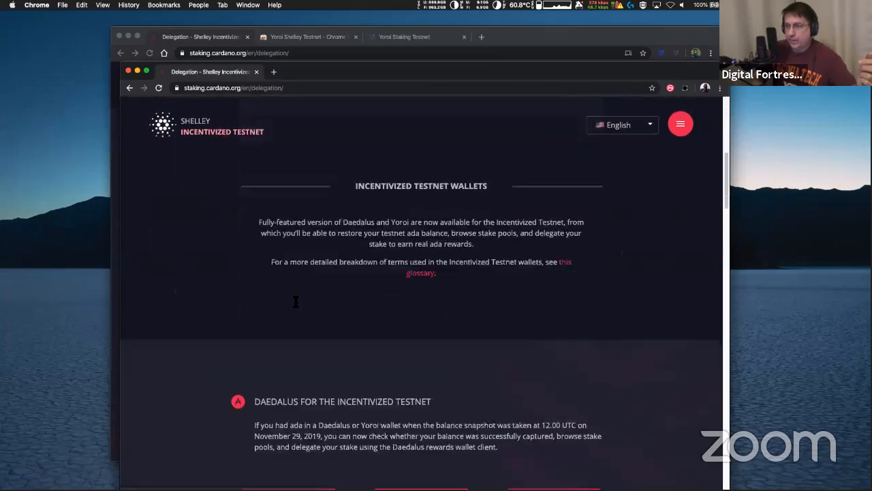
scroll(down, 3)
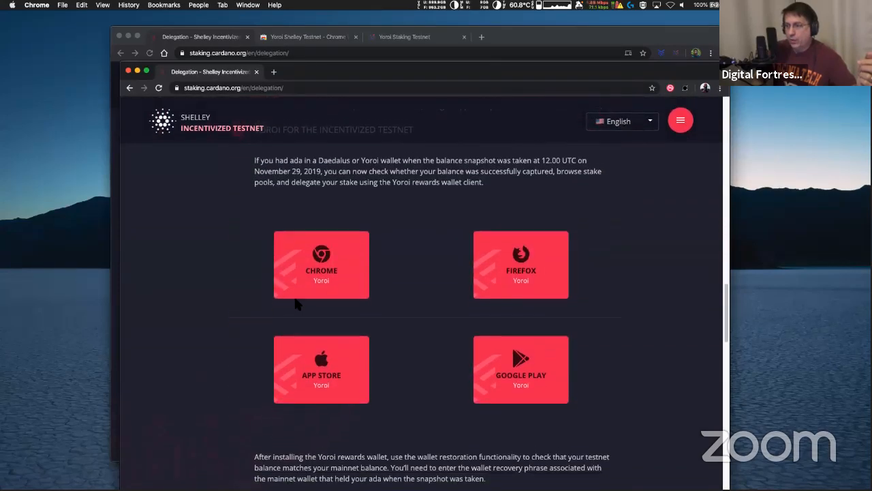
click(321, 264)
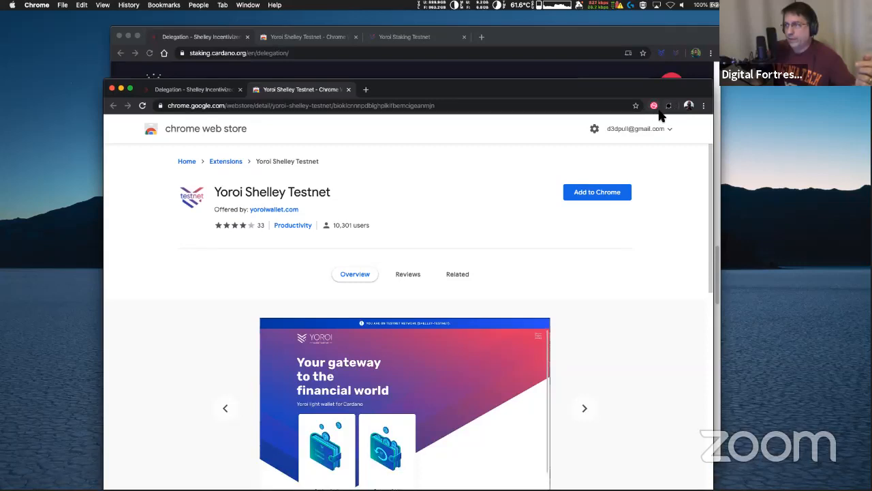
Step: Add the Yoroi Shelley Testnet extension to Chrome and confirm Add extension
click(598, 191)
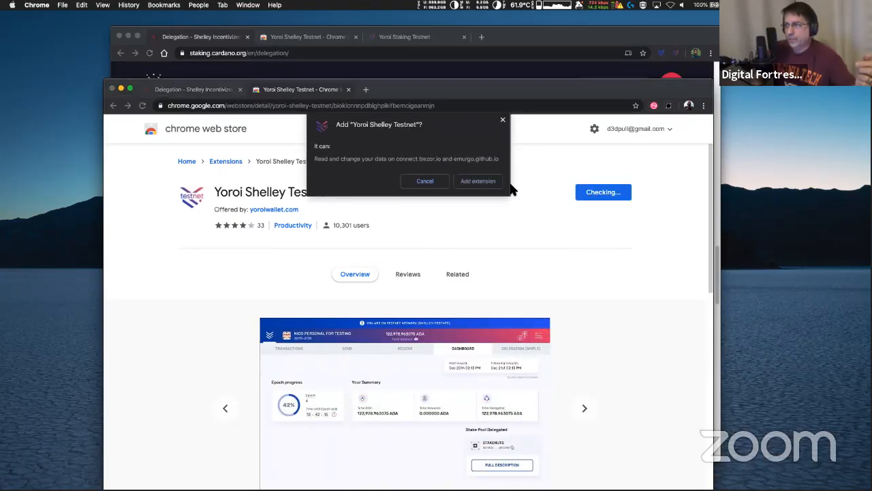
click(478, 180)
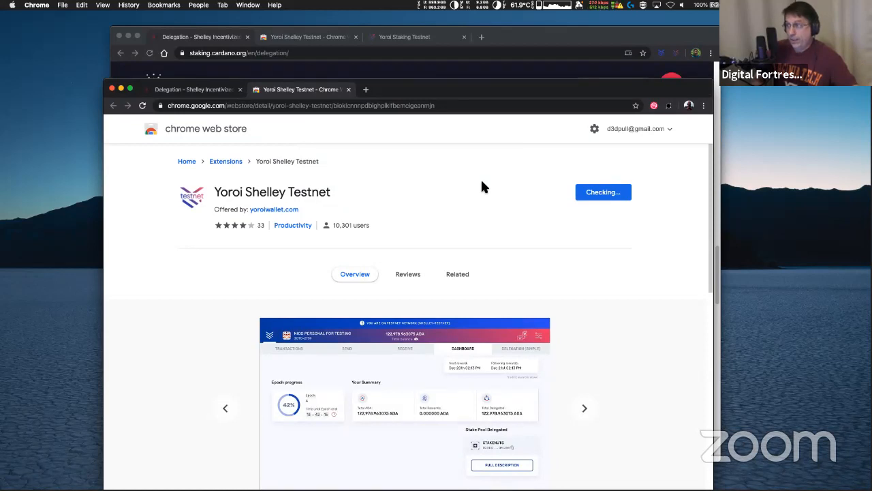
click(603, 191)
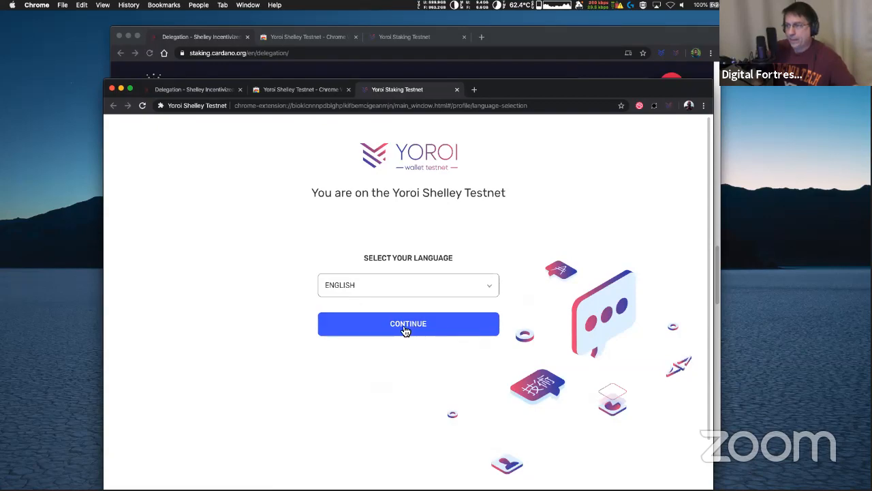
Step: Keep English as the language, then agree to the terms of use and continue
click(409, 323)
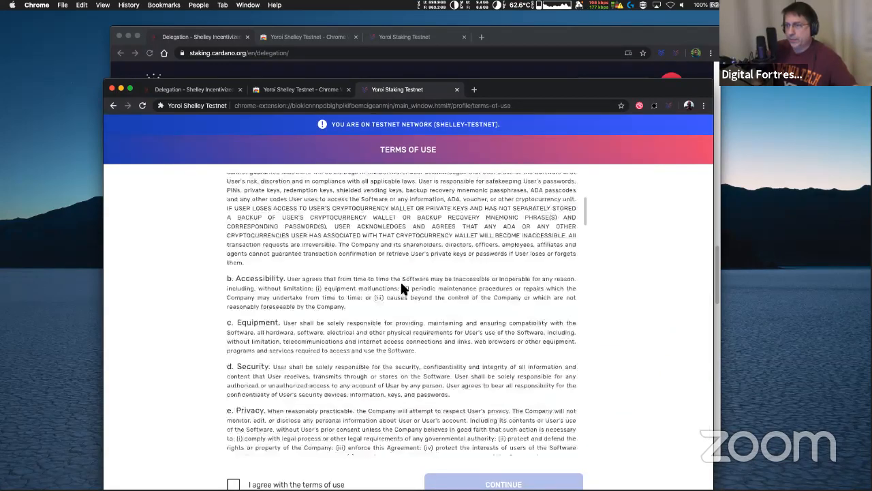
scroll(down, 3)
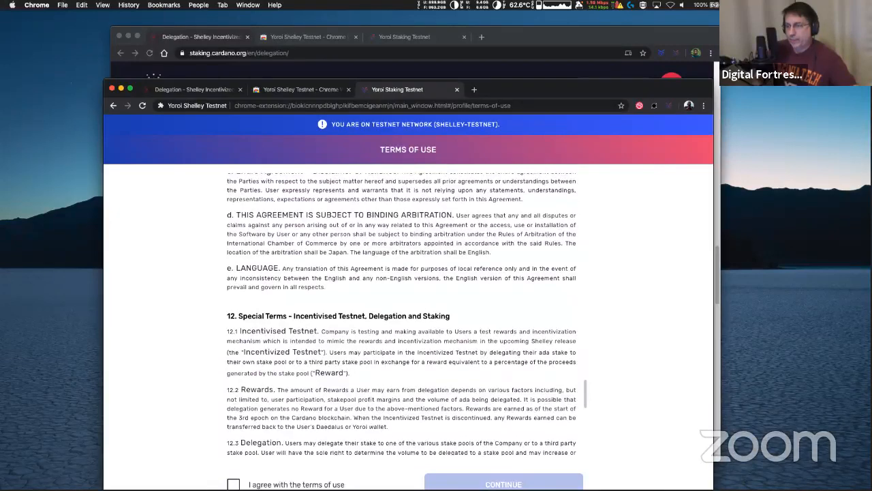
click(233, 484)
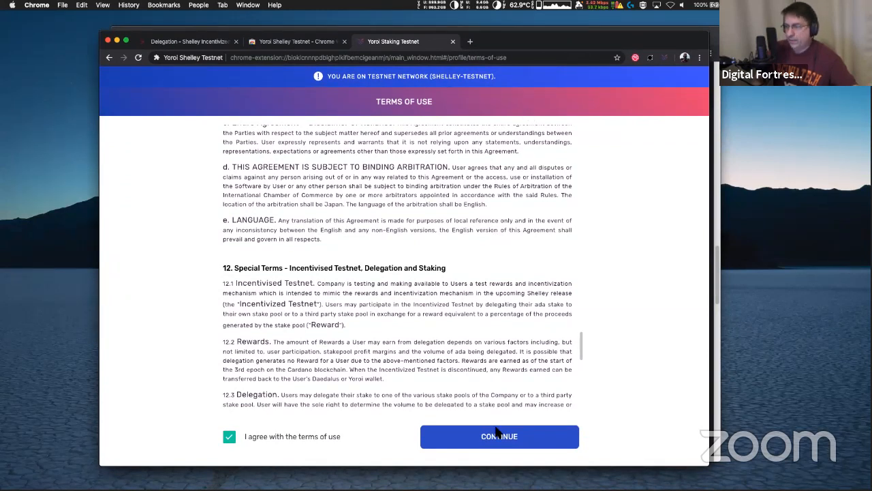
click(500, 436)
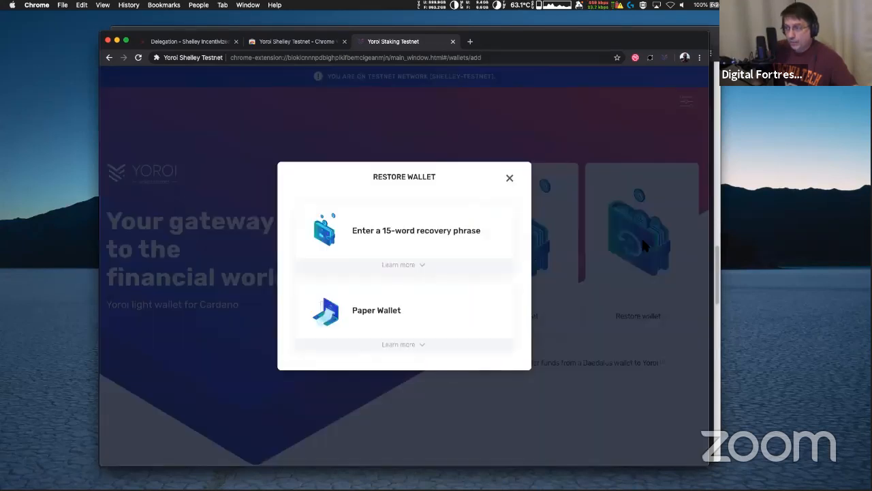
mouse_move(454, 236)
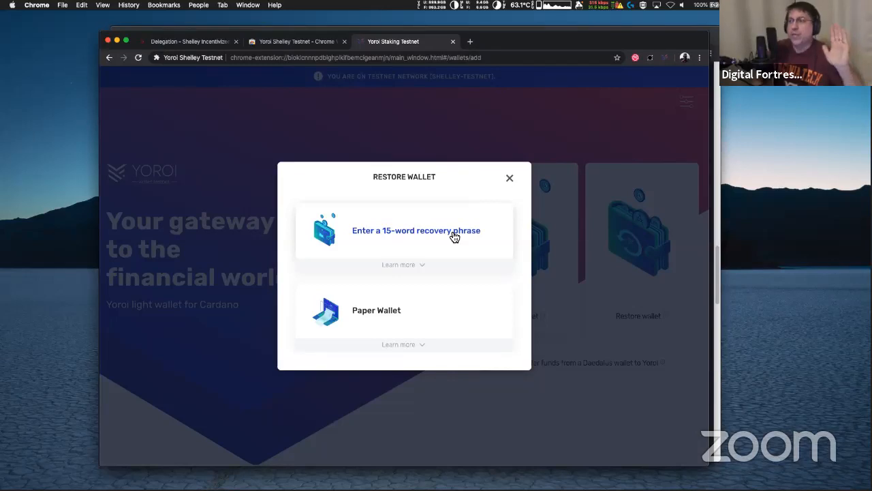
Step: Choose restore from a 15-word recovery phrase and name the wallet Rihanna
click(416, 230)
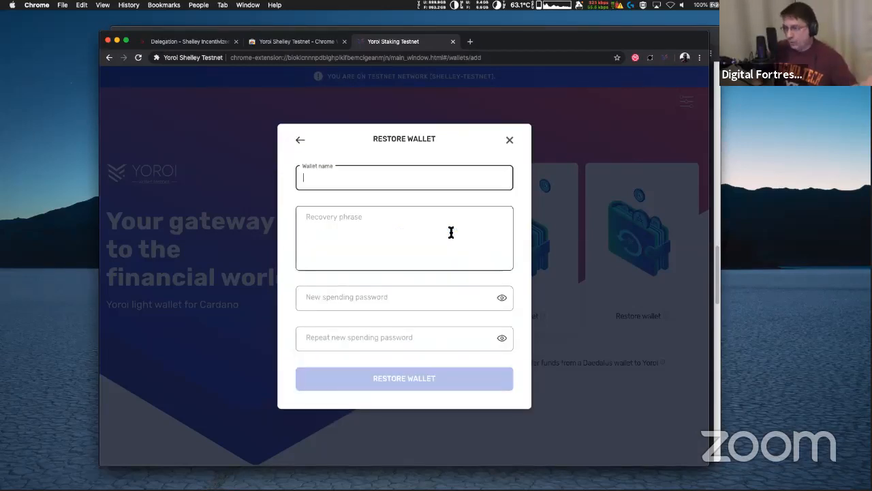
mouse_move(372, 196)
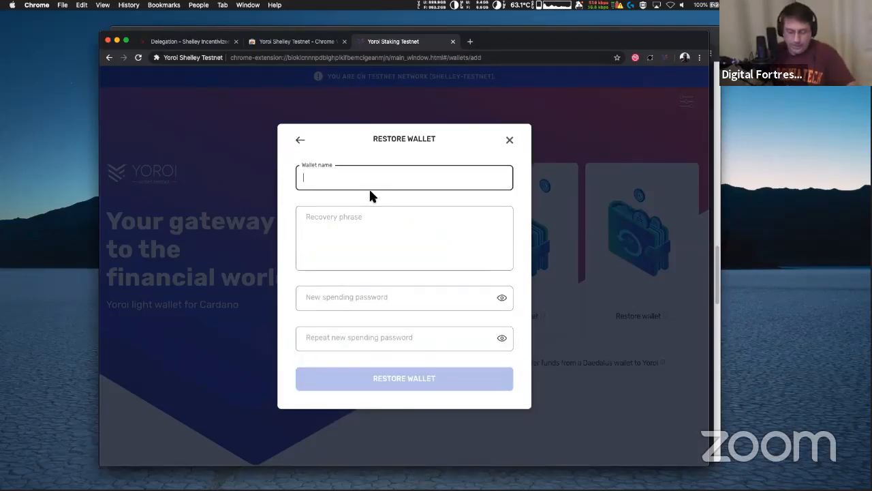
text(Rihanna)
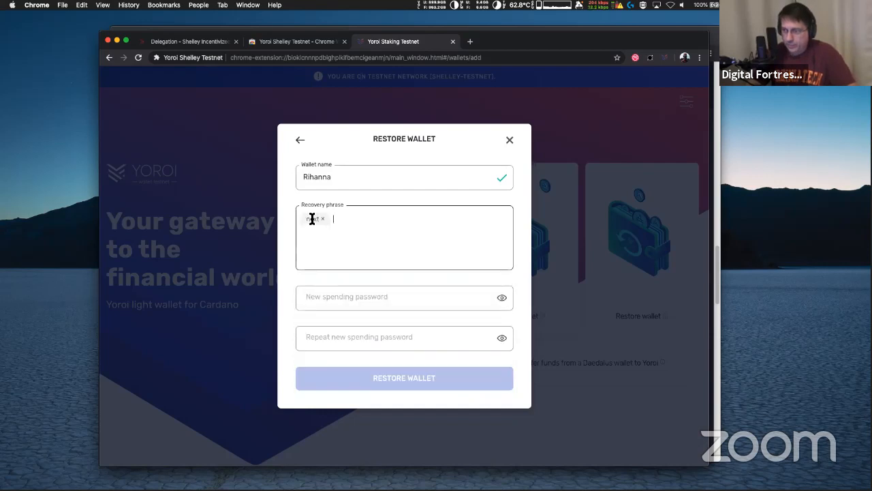
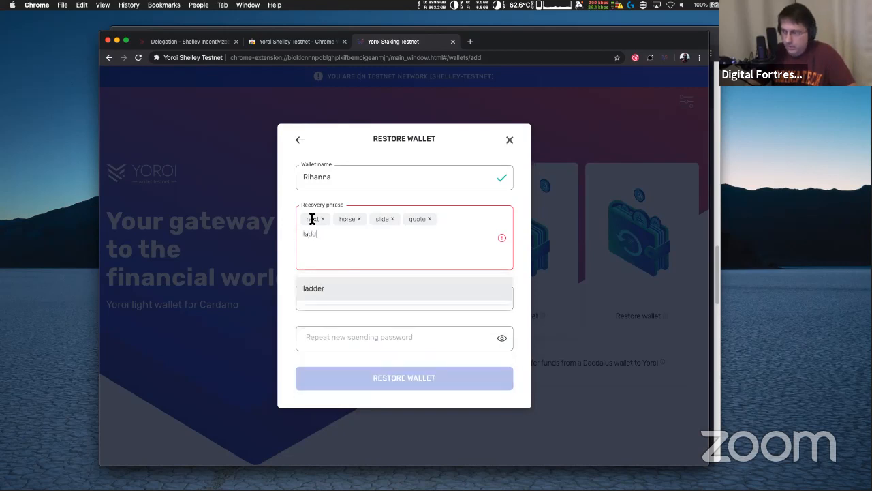
click(314, 288)
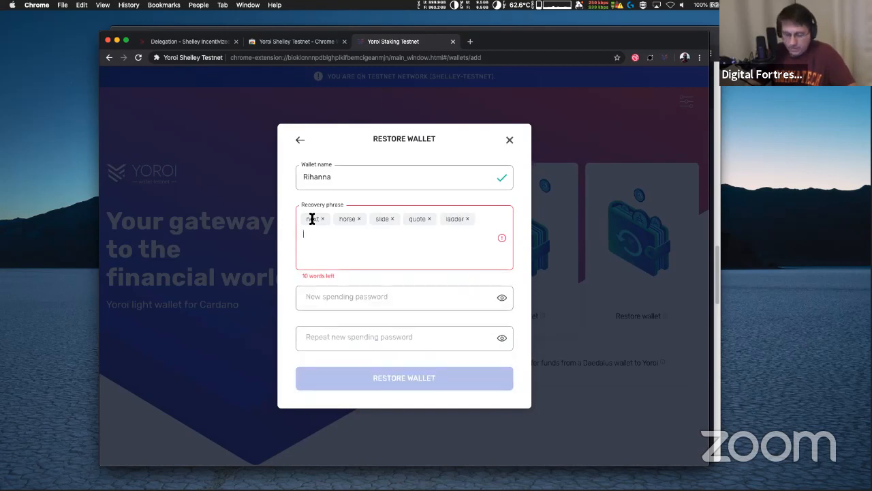
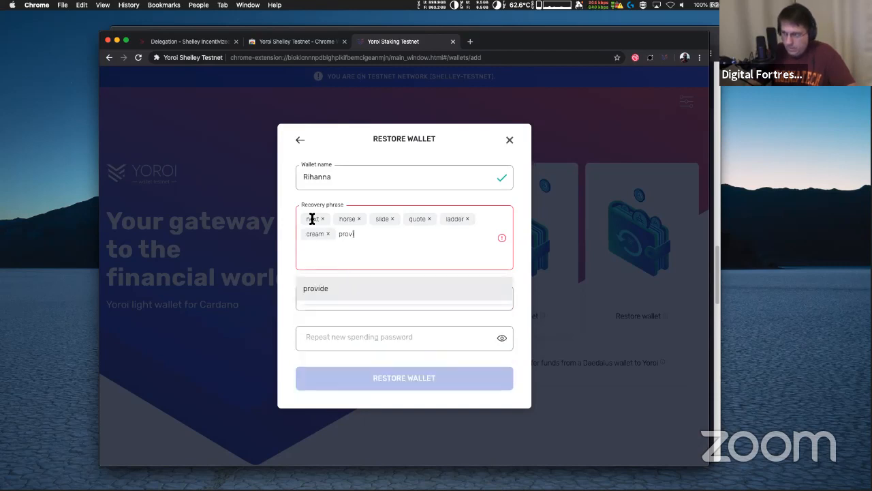
click(316, 289)
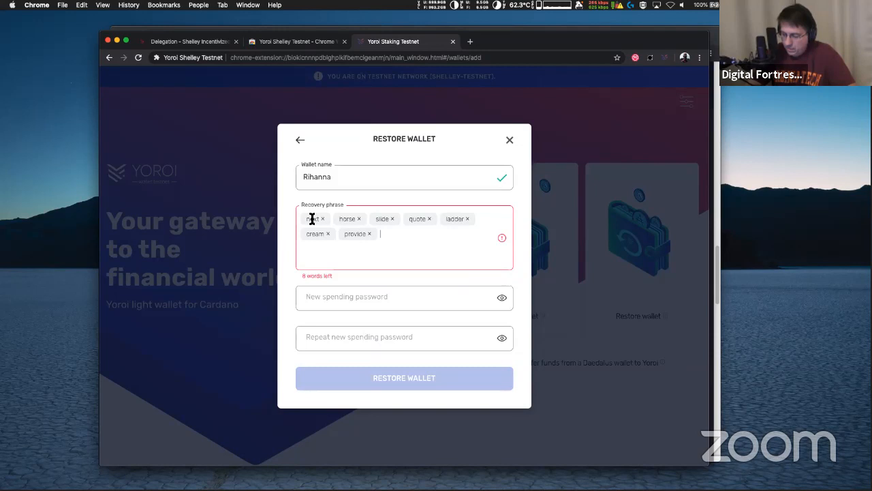
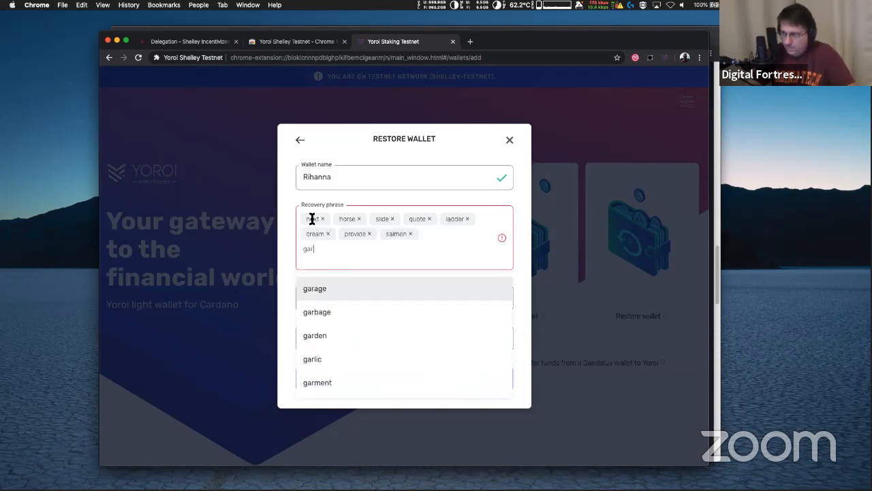
click(314, 335)
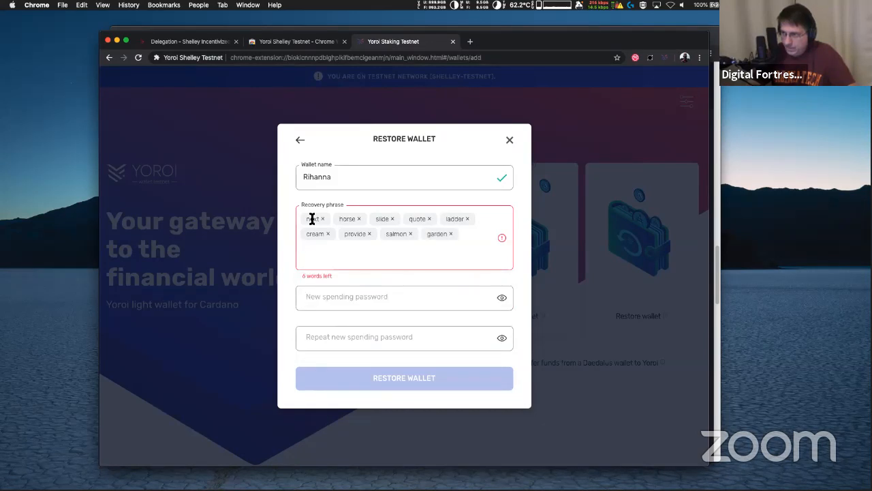
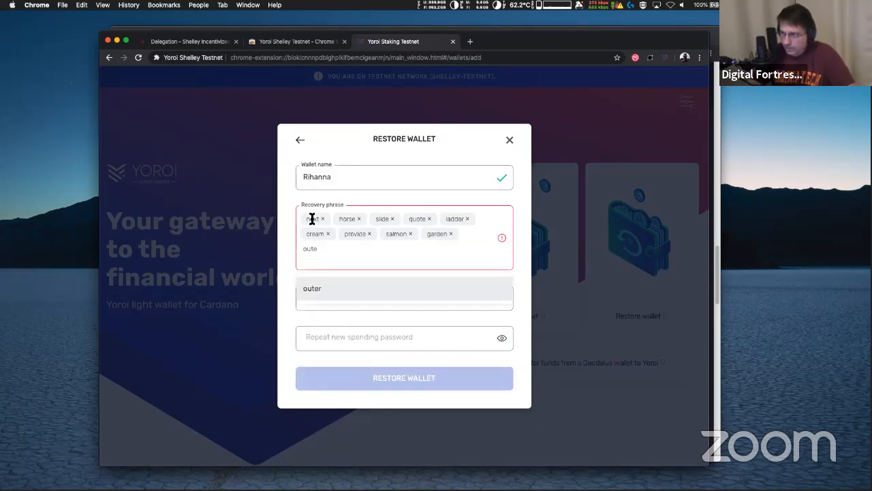
click(312, 288)
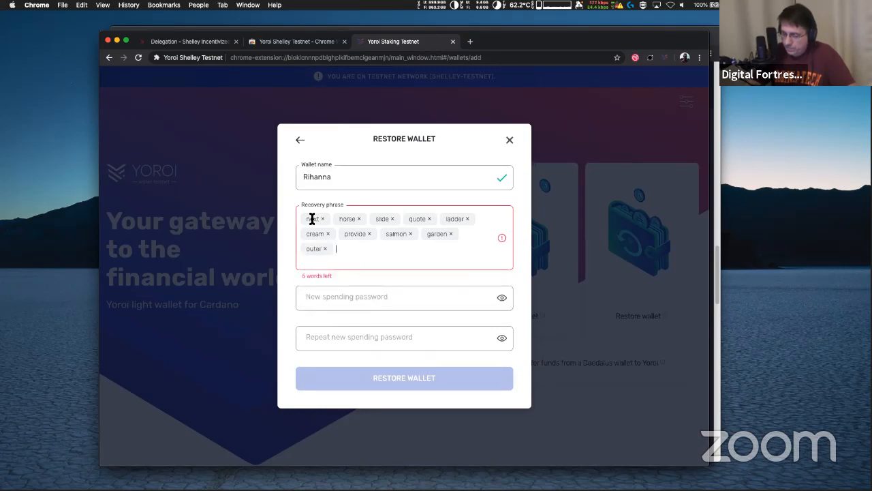
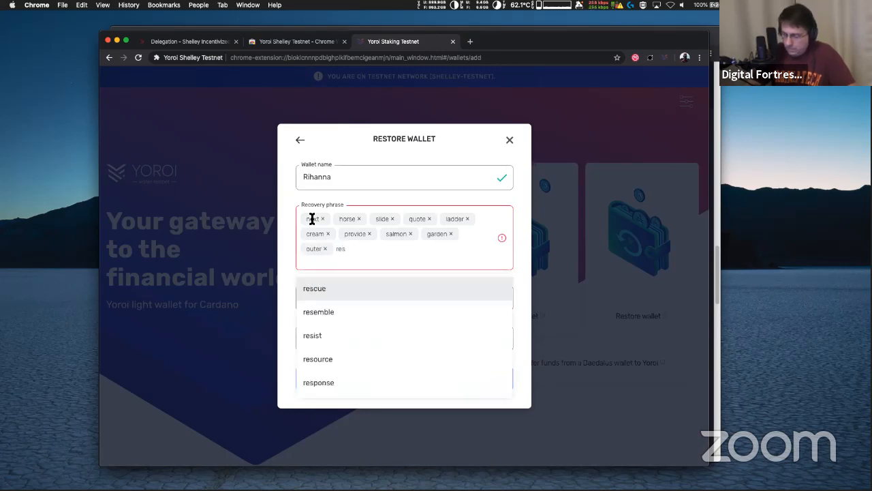
click(315, 289)
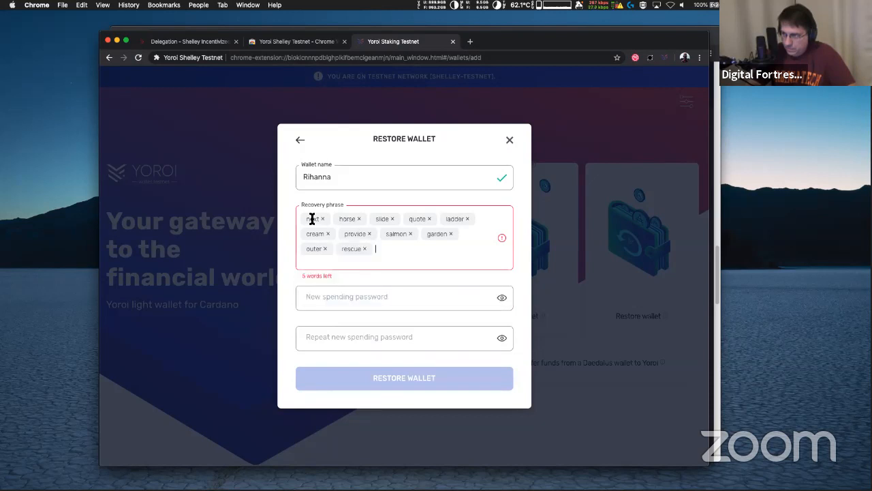
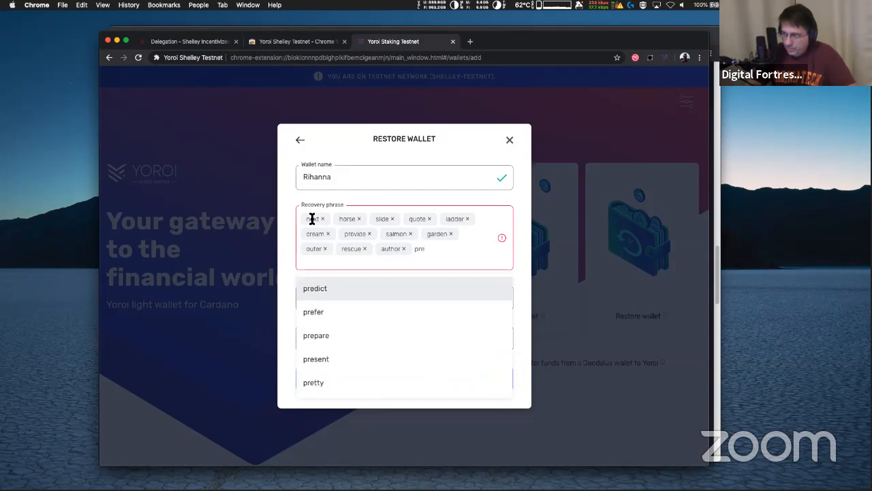
click(313, 311)
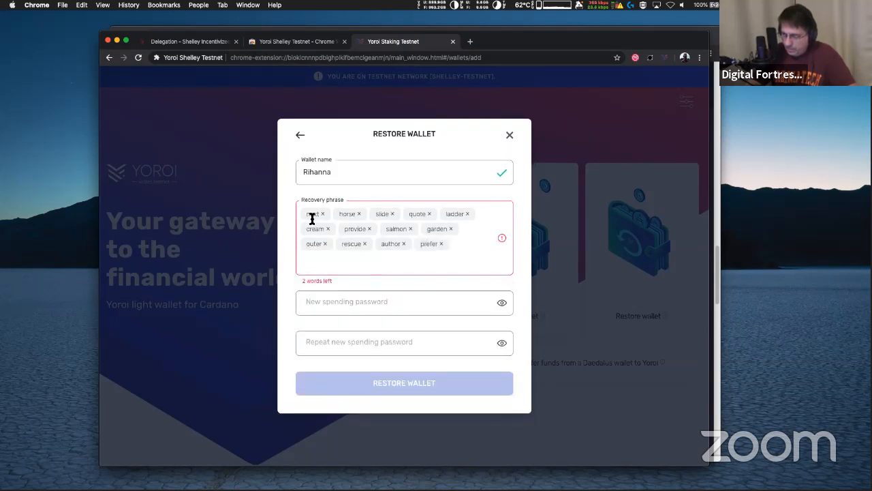
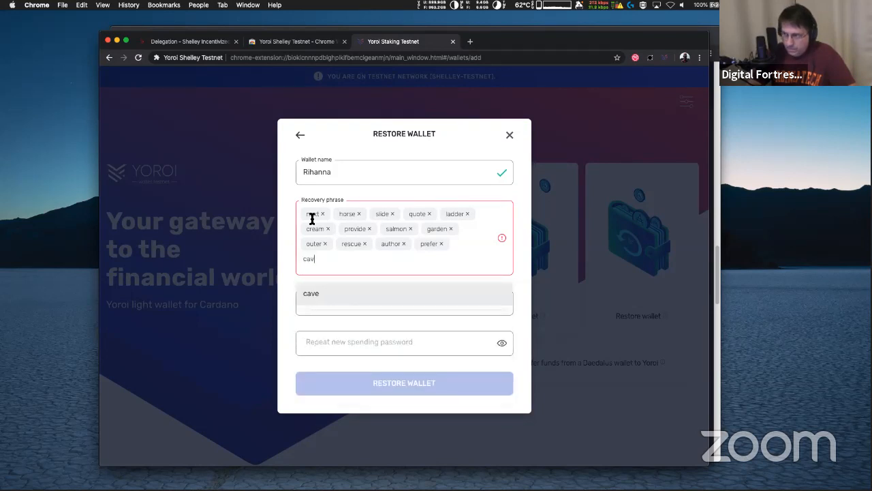
click(311, 293)
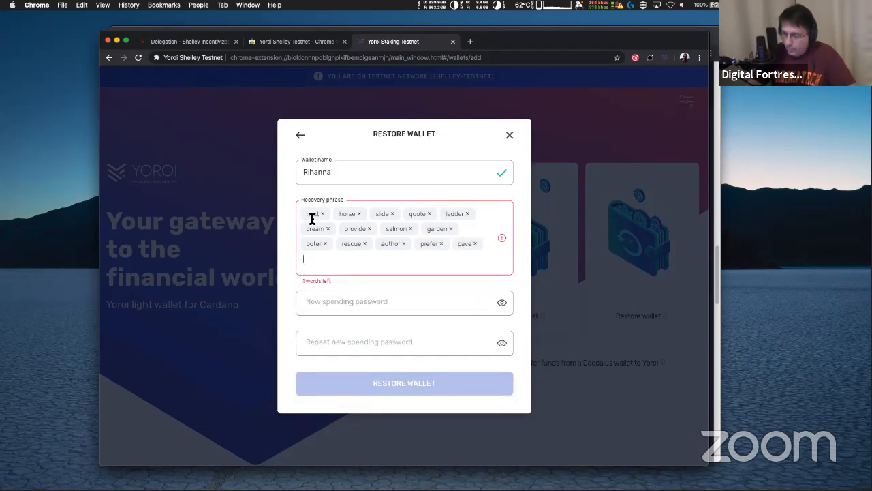
click(476, 244)
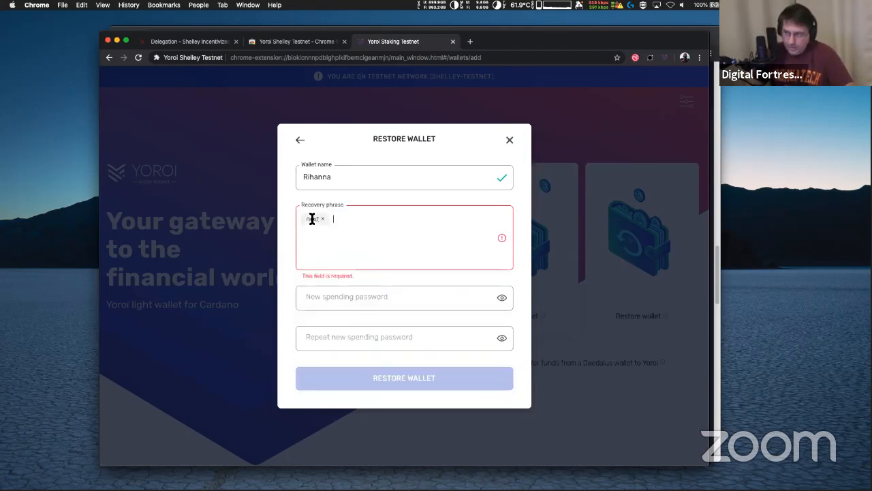
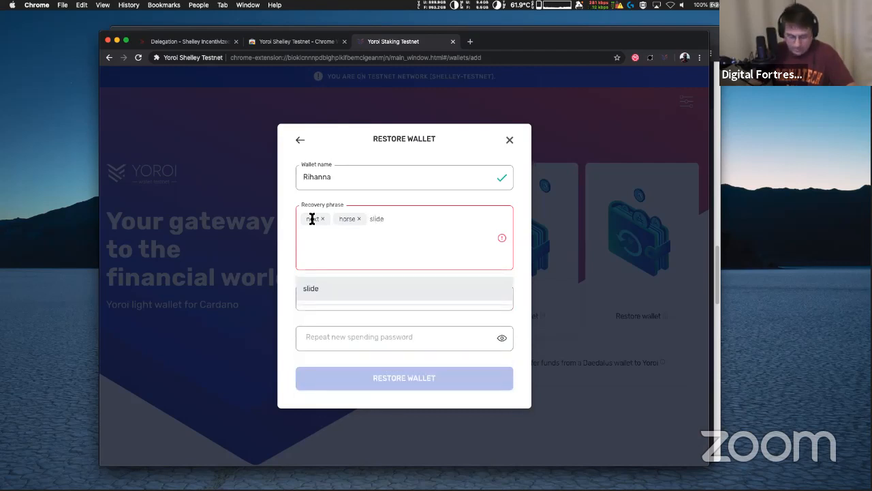
click(310, 289)
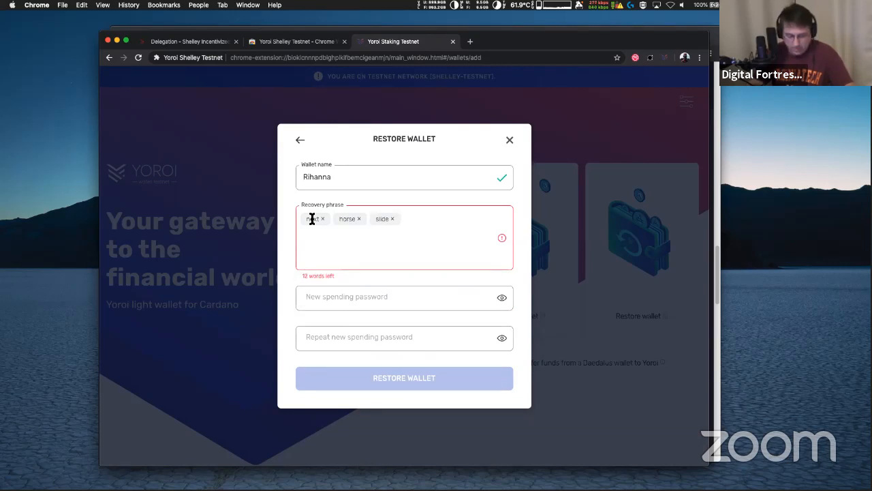
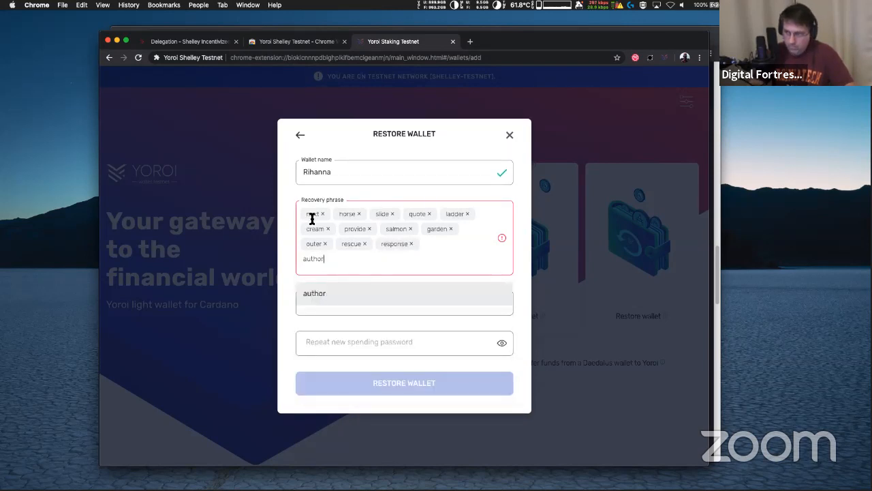
Step: Re-enter the remaining words from salmon through cave until the phrase is accepted
click(314, 293)
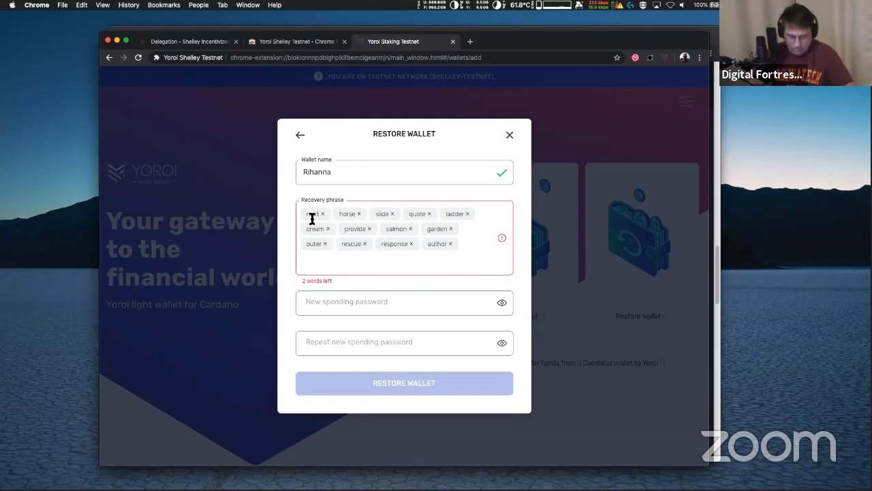
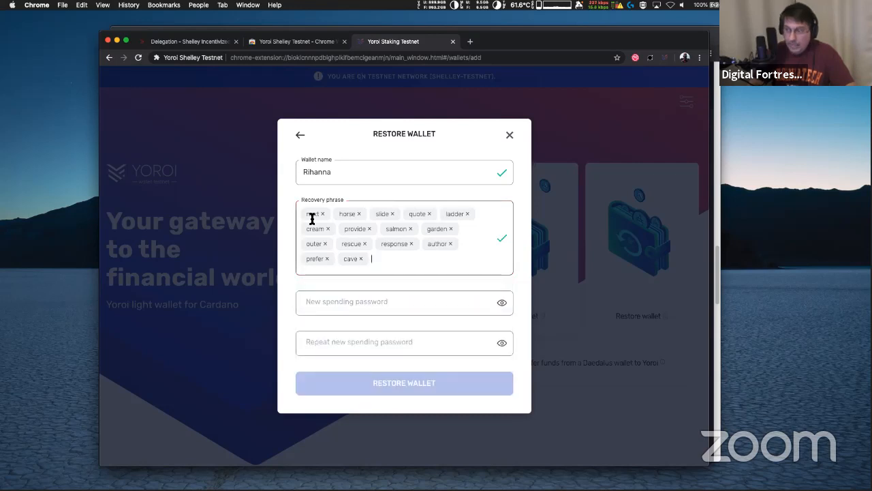
click(404, 302)
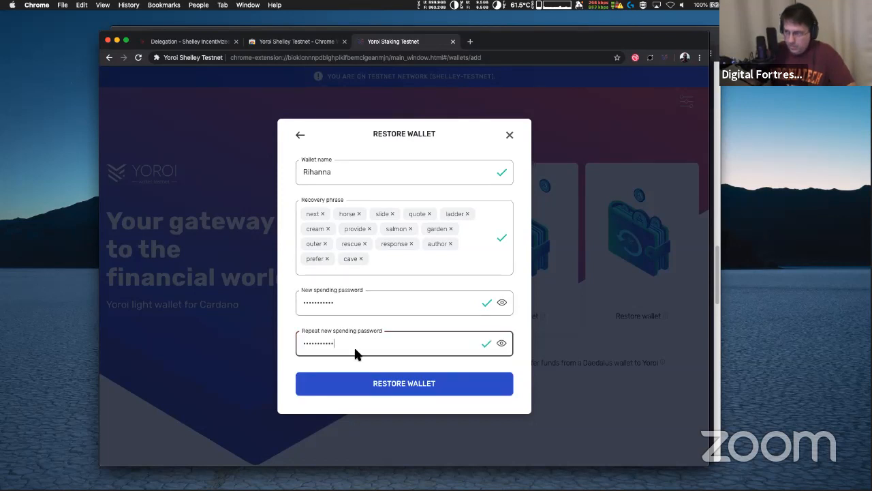
Step: Submit the Rihanna restore form to reach the checksum and address verification screen
click(403, 383)
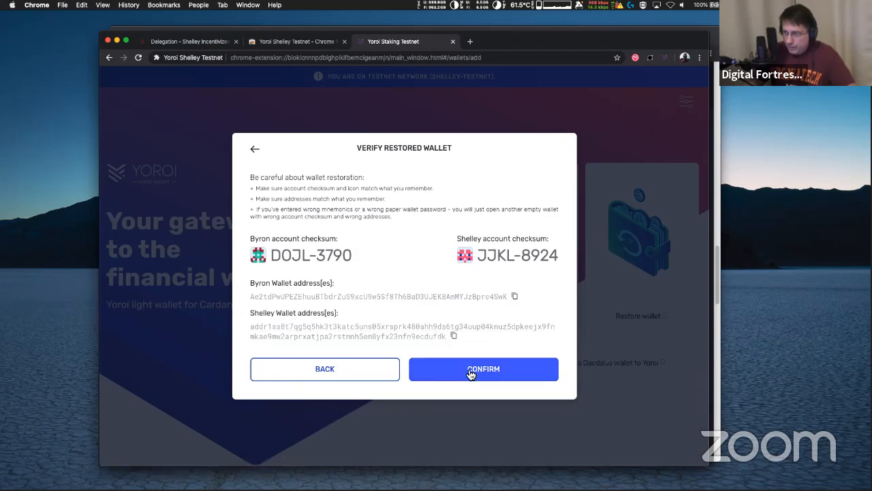
Step: Confirm Rihanna's restored-wallet checksums and skip the wallet upgrade check
click(483, 369)
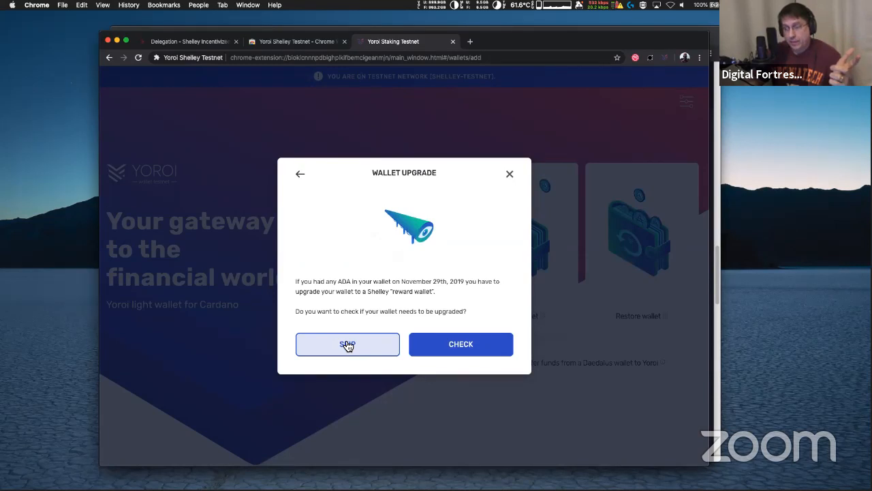
click(347, 344)
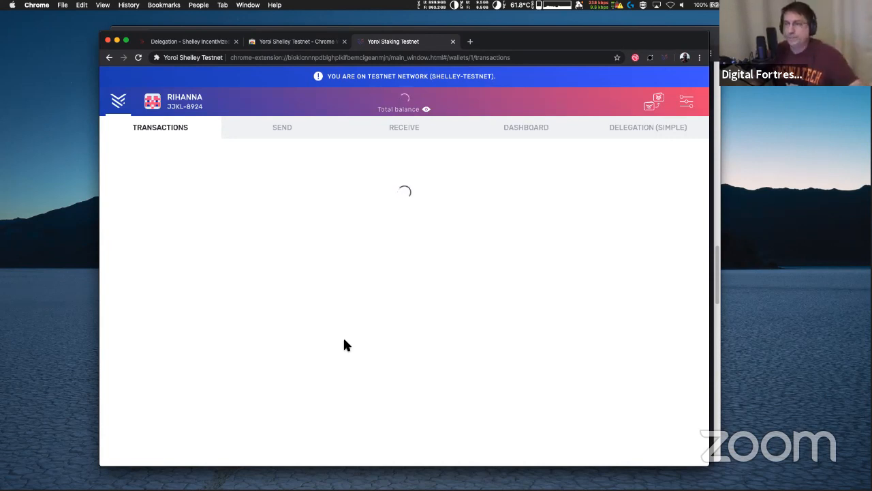
mouse_move(450, 262)
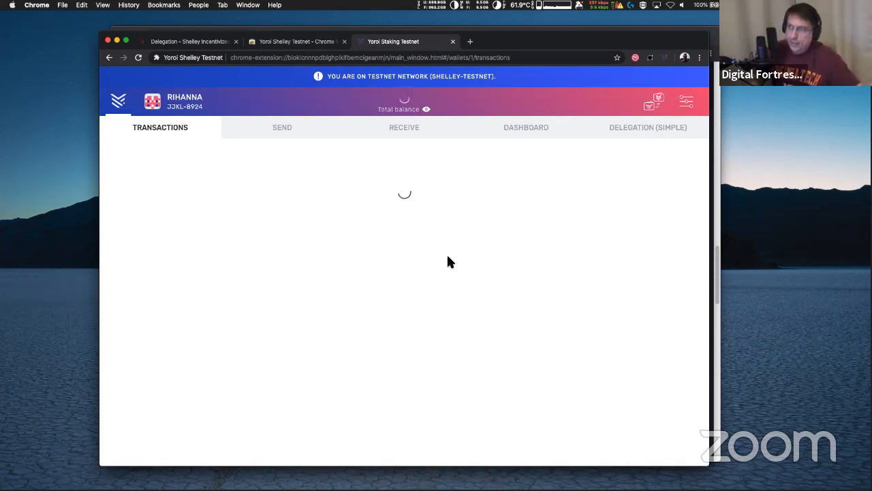
mouse_move(435, 140)
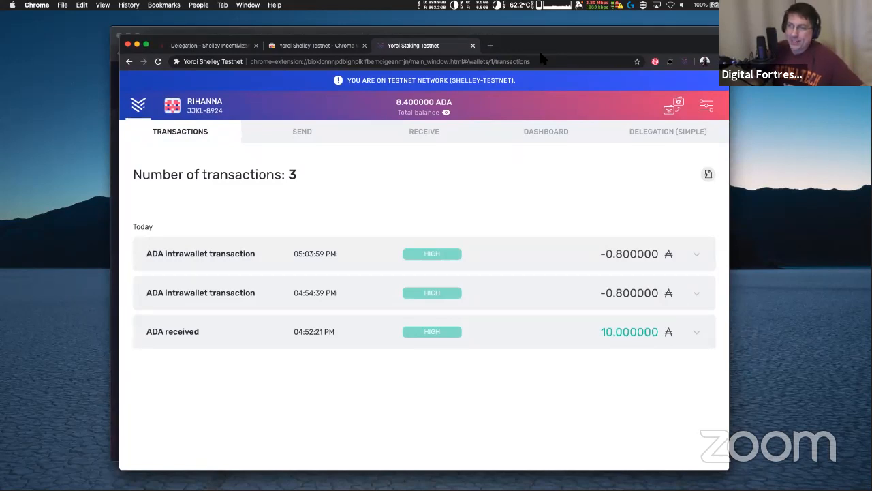
mouse_move(659, 136)
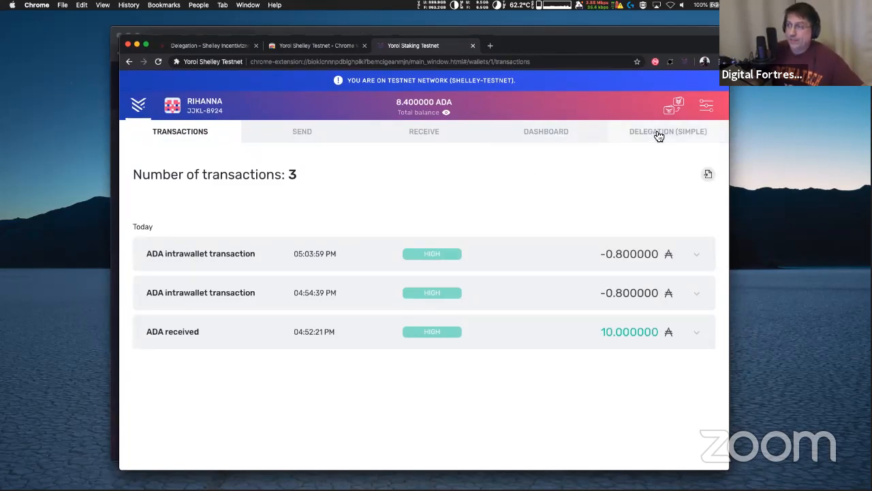
mouse_move(651, 139)
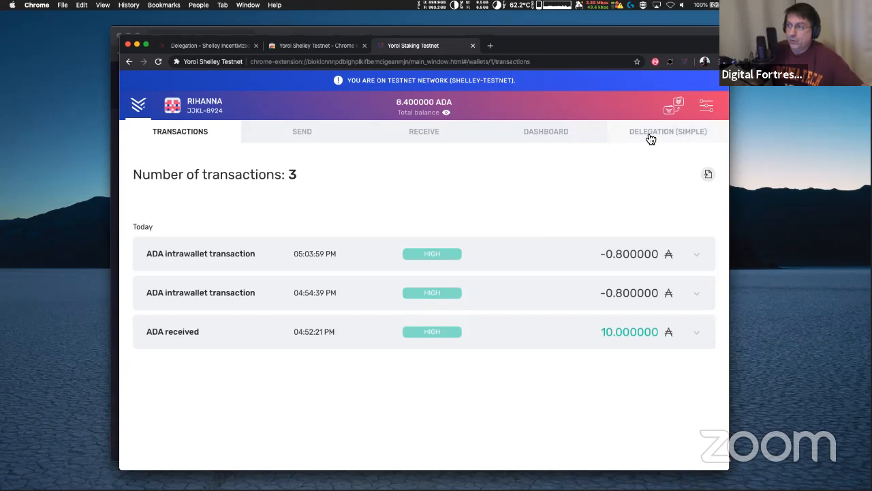
Step: Delegate Rihanna's 7.6 ADA to Better Late Than Never, confirming with the spending password
click(668, 132)
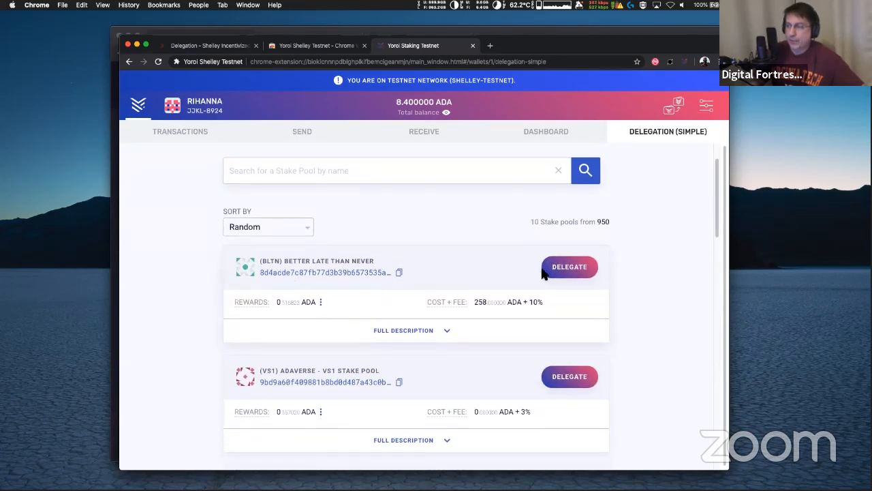
click(570, 267)
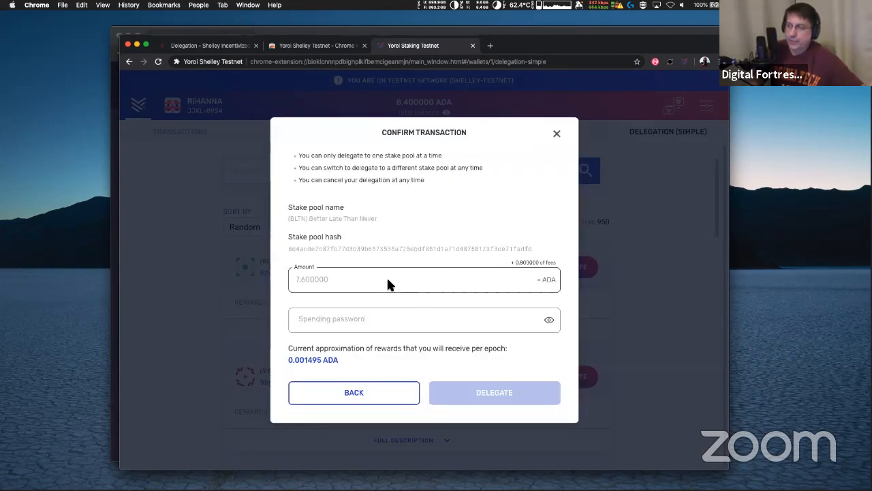
text(•)
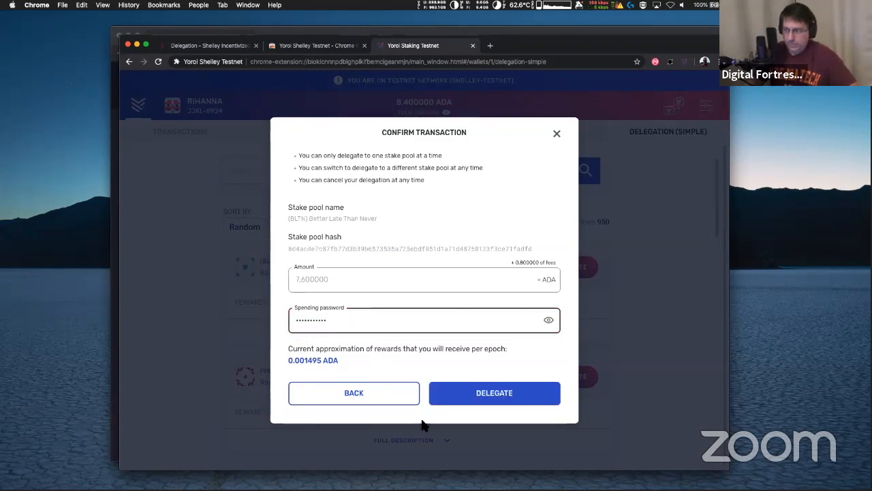
click(494, 393)
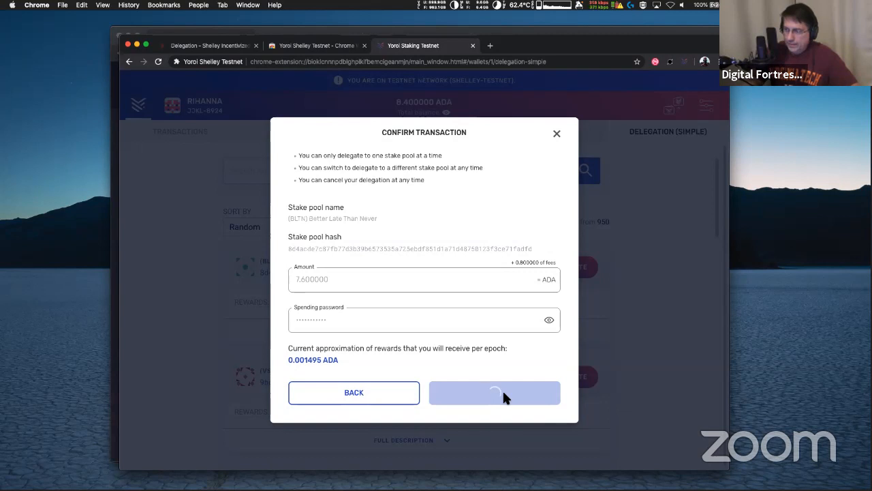
click(495, 393)
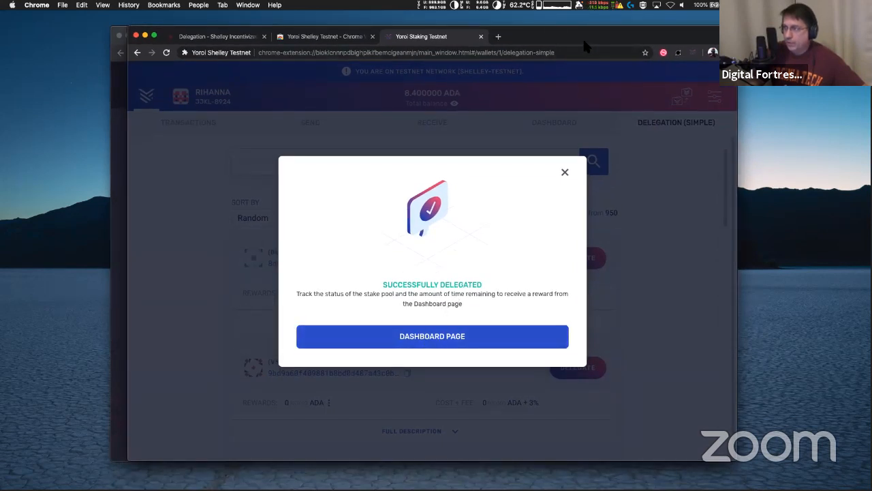
Step: Switch to the Beyonce wallet's Chrome window and open its simple delegation page
click(214, 37)
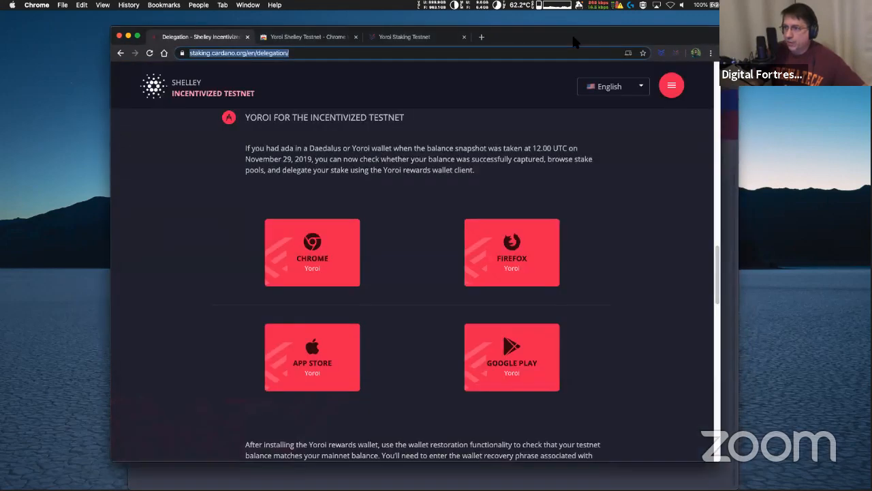
click(416, 36)
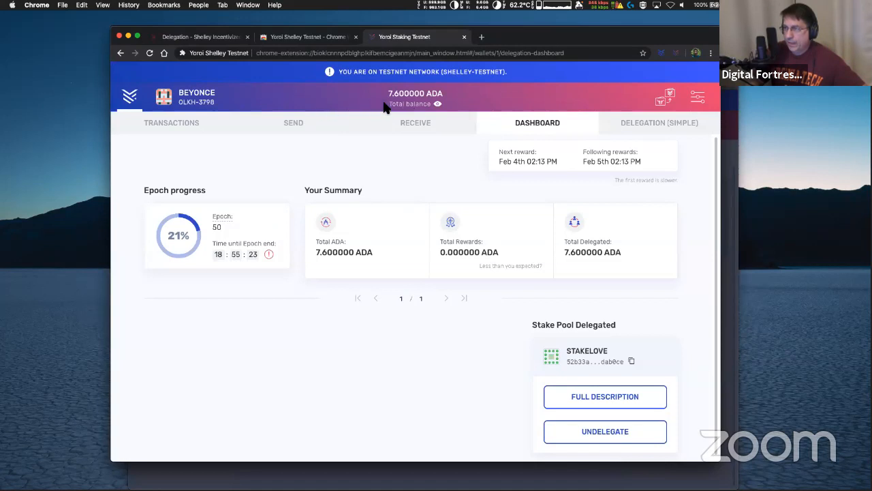
mouse_move(619, 128)
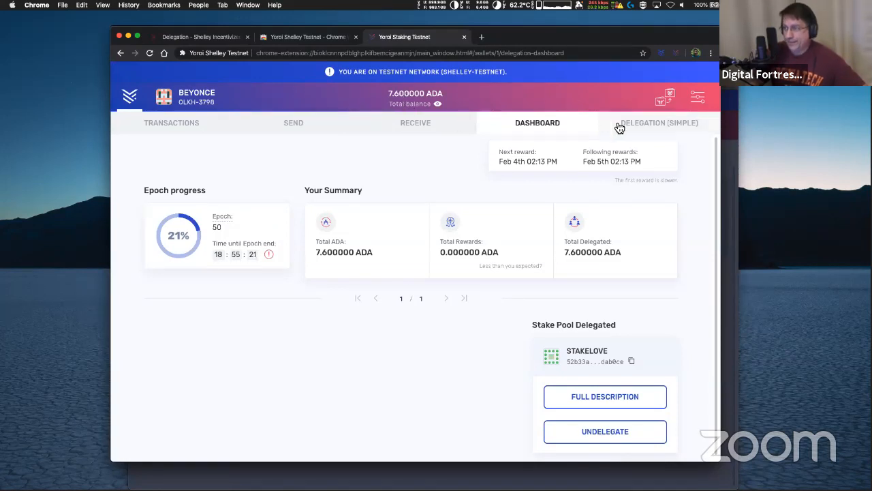
mouse_move(651, 129)
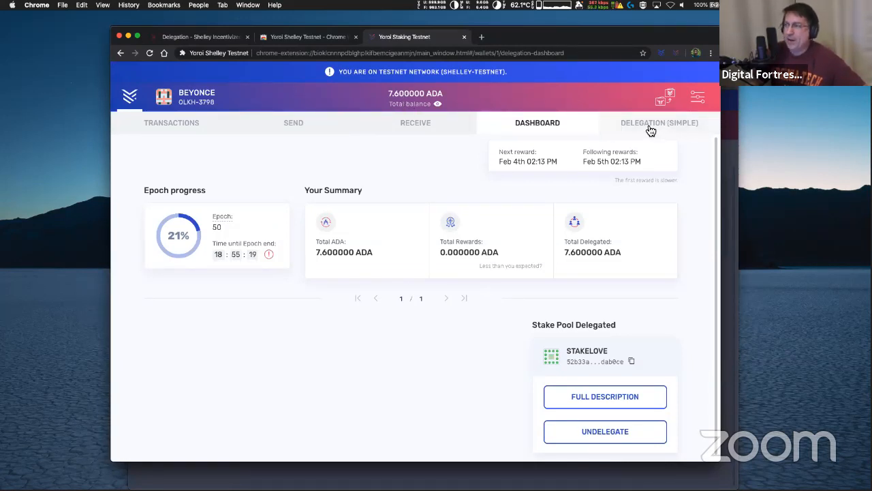
click(659, 123)
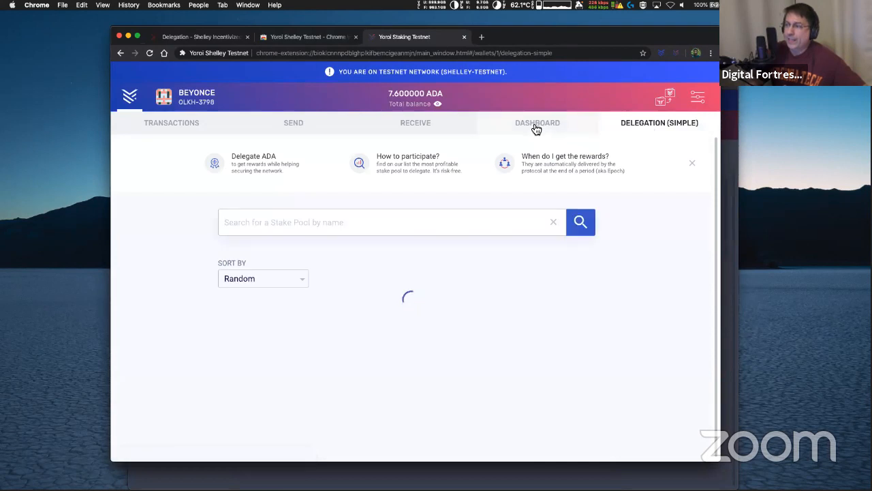
mouse_move(490, 274)
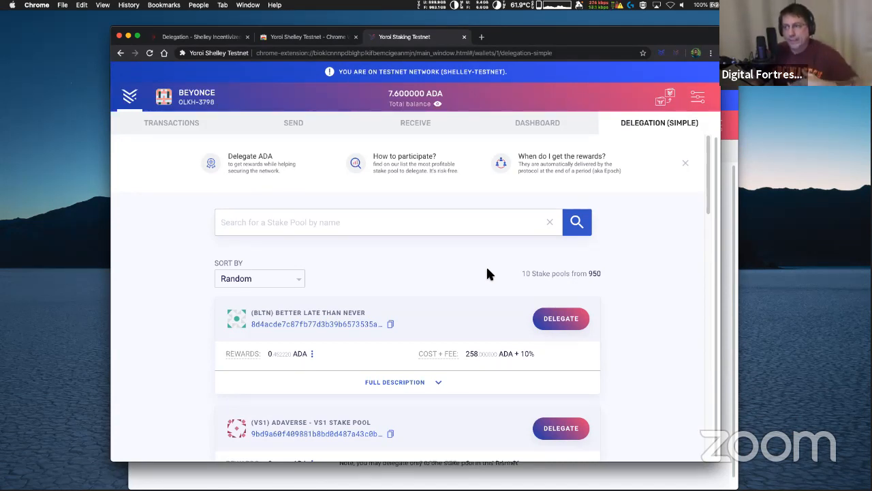
mouse_move(466, 259)
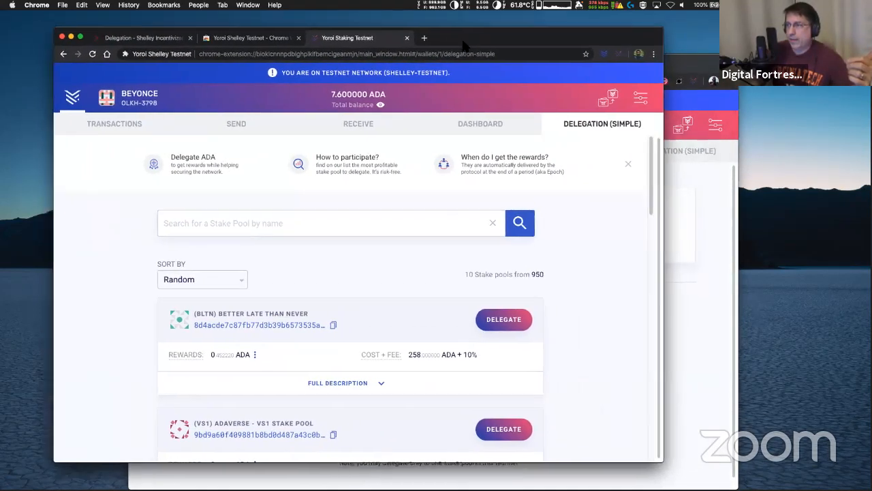
Step: Open Beyonce's staking dashboard showing 7.6 ADA delegated to StakeLove
click(480, 123)
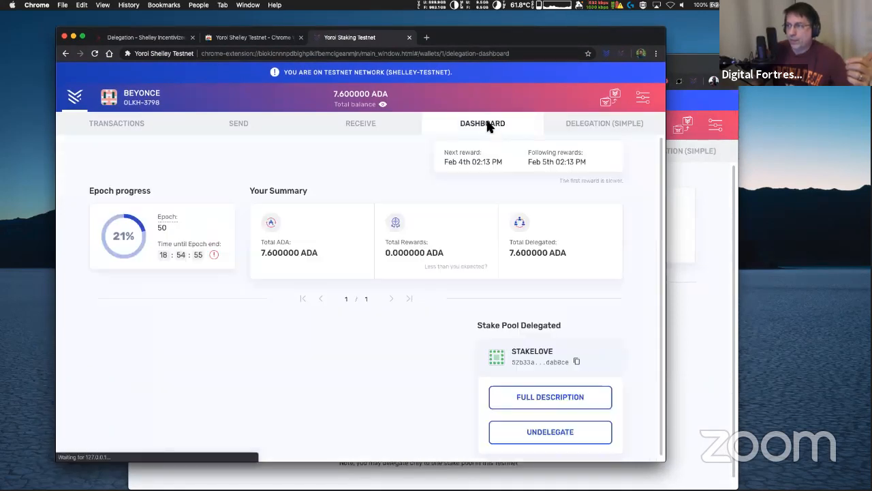
mouse_move(542, 362)
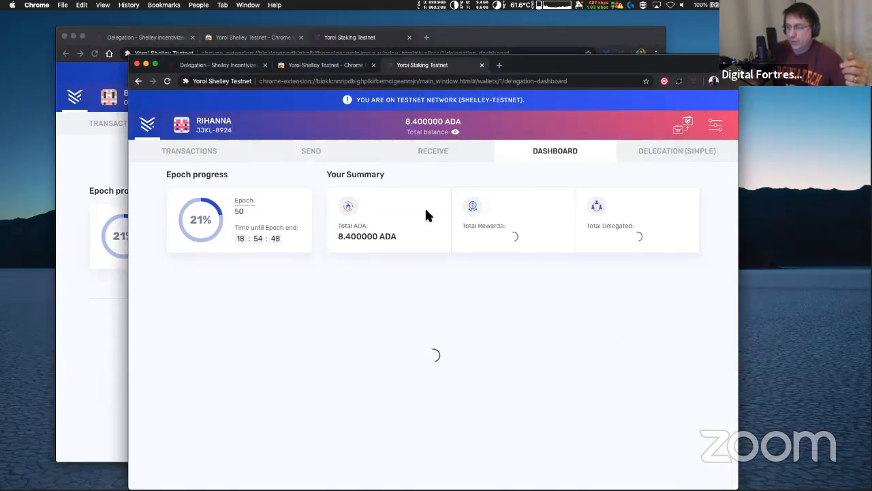
mouse_move(443, 213)
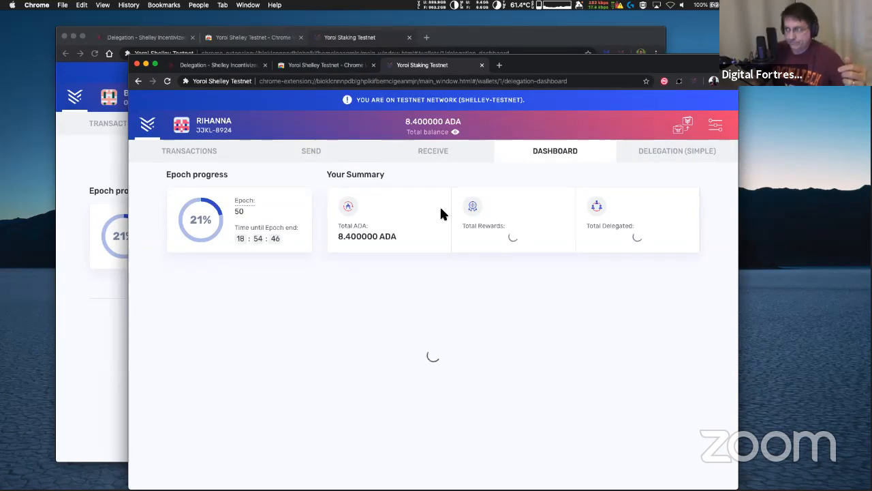
mouse_move(564, 116)
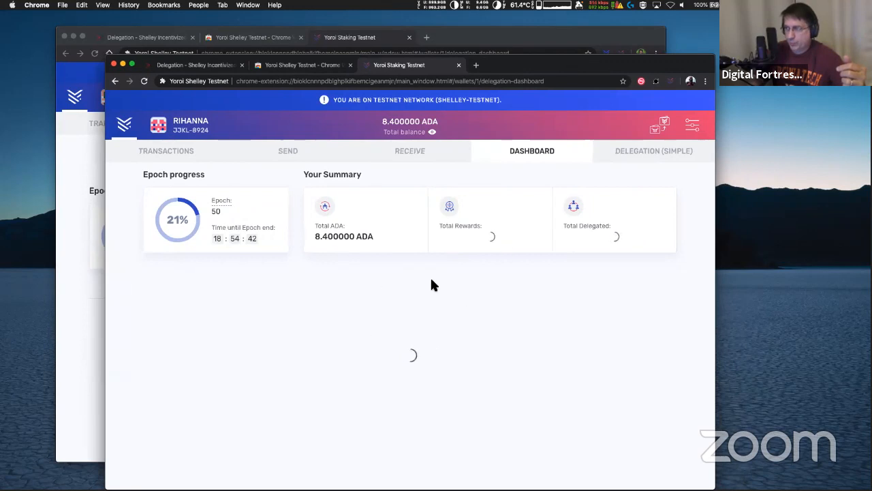
mouse_move(448, 322)
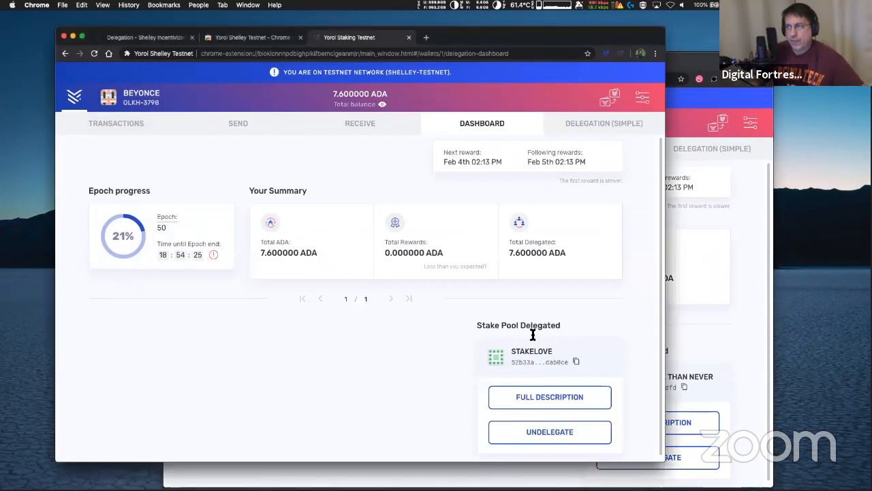
mouse_move(534, 352)
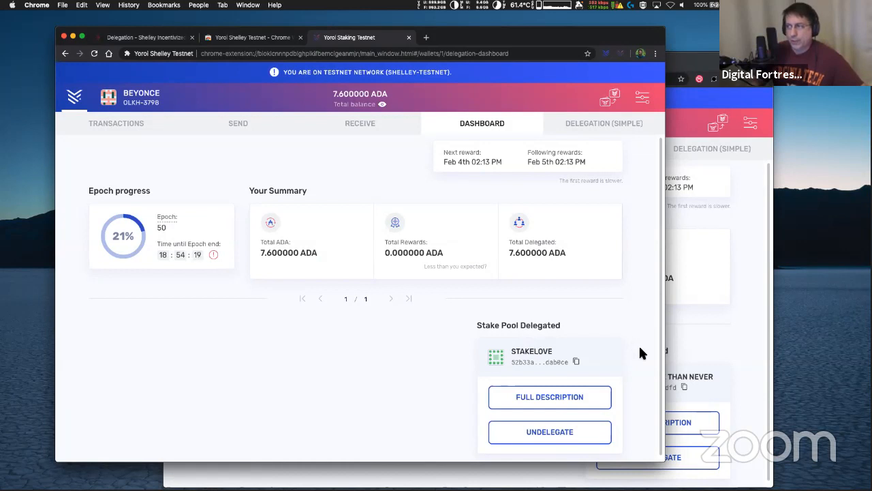
mouse_move(735, 365)
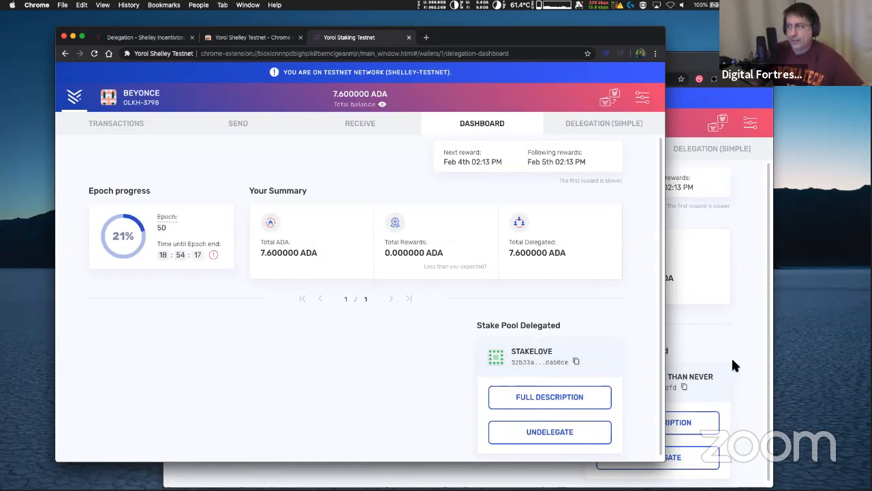